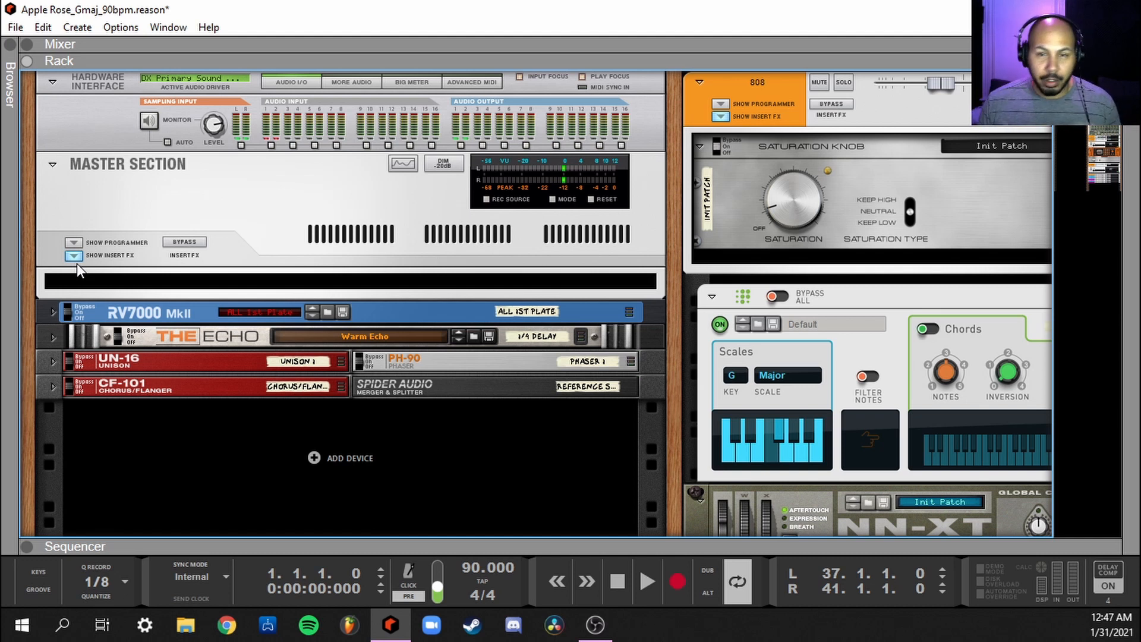
mouse_move(8, 53)
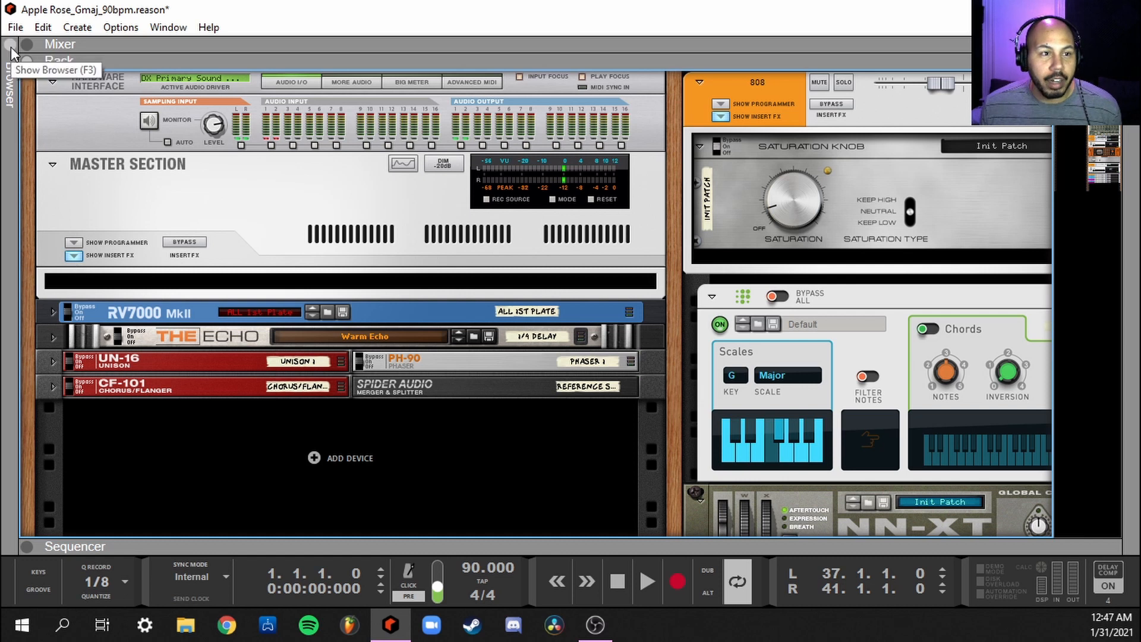
Step: Insert the Master Bus Compressor from the Browser's COMPRESSORS favourites onto the master section
click(12, 51)
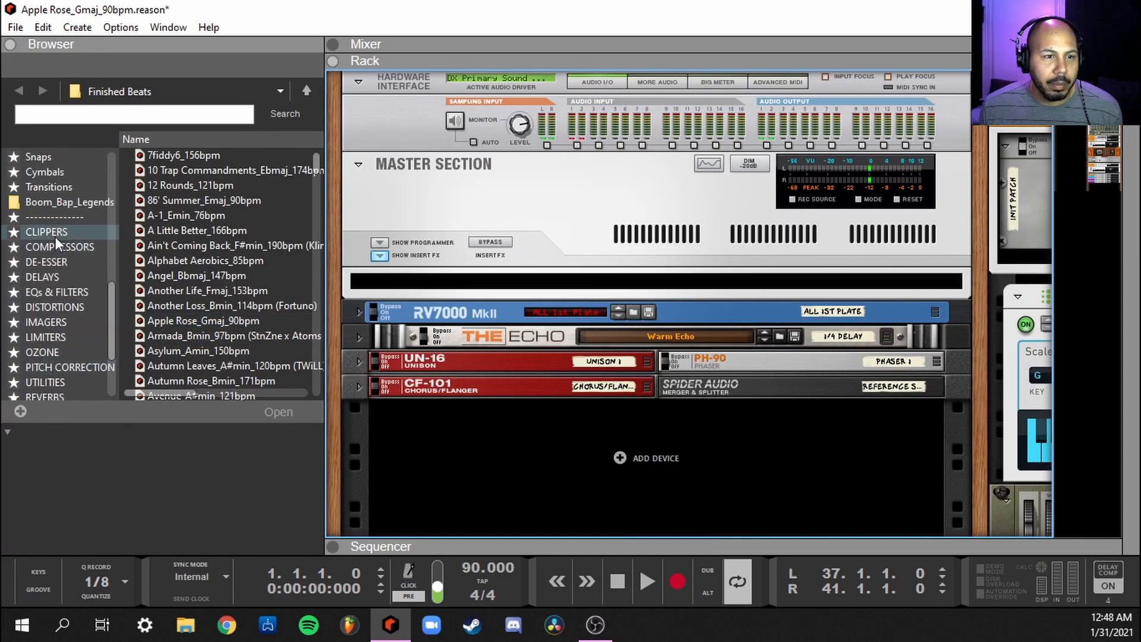
click(53, 247)
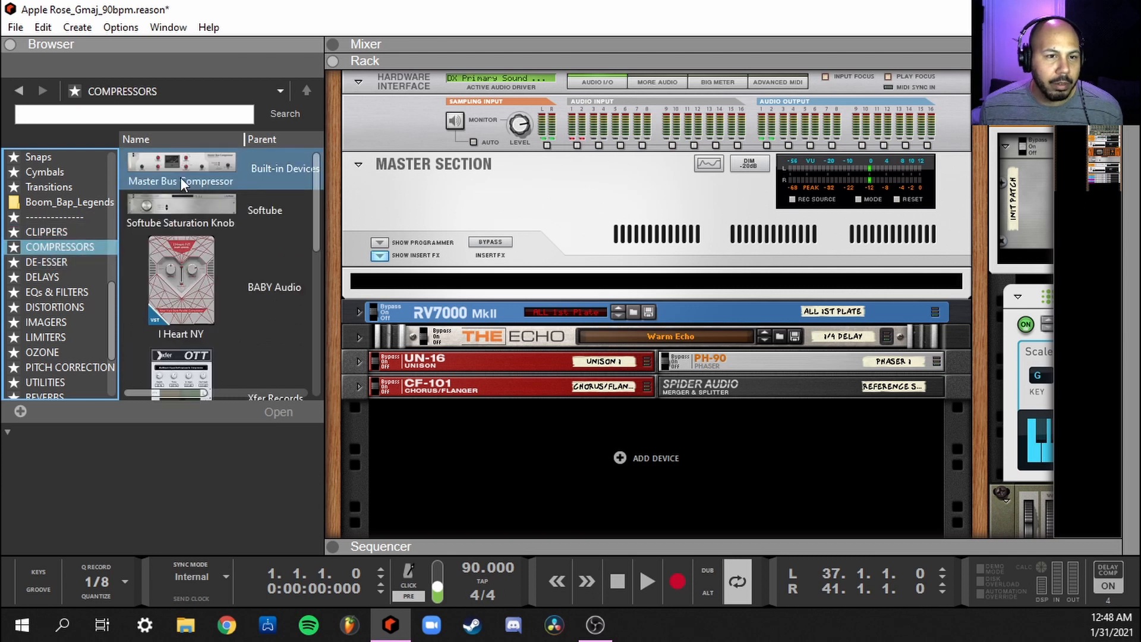
double_click(180, 168)
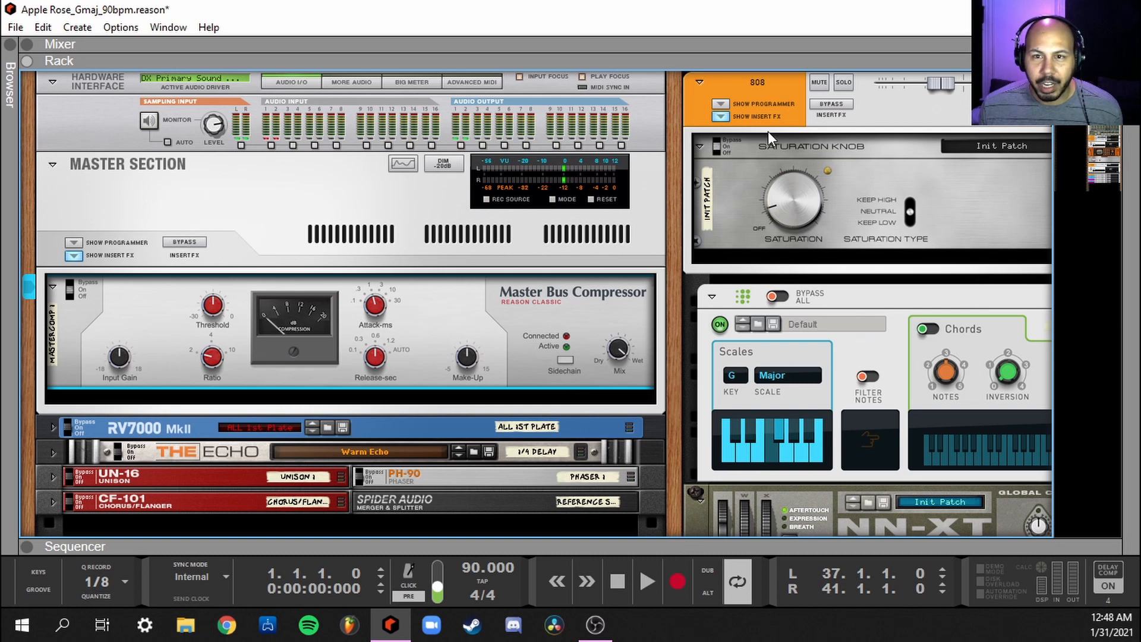
Step: Audition the loop and lower the compressor's Threshold to about -13.82 dB, checking attack and release
click(59, 44)
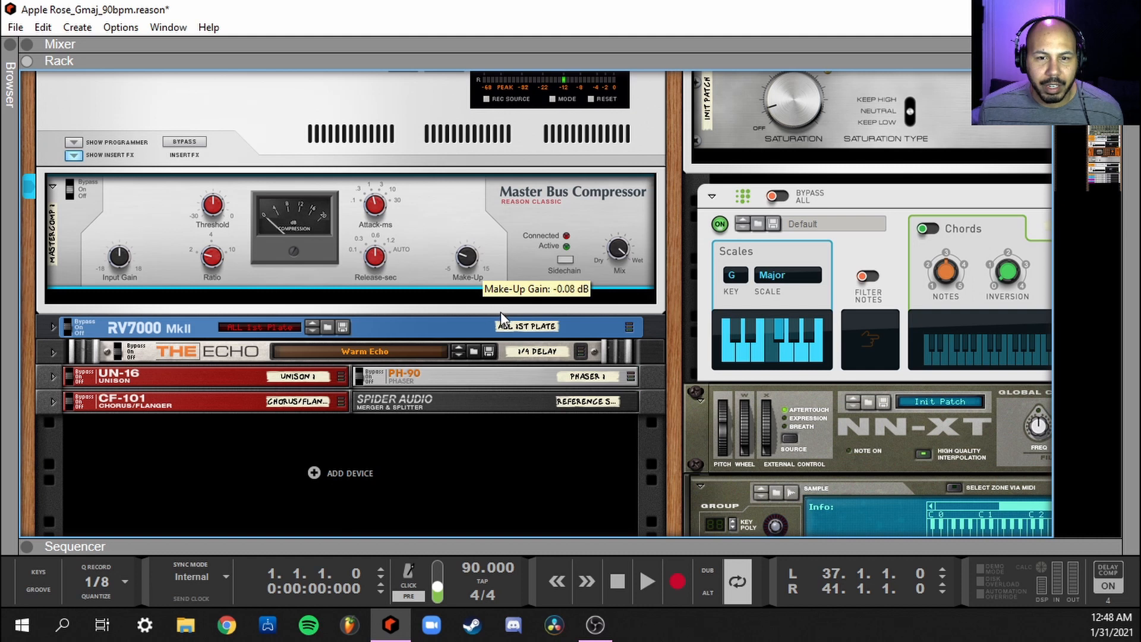
mouse_move(607, 542)
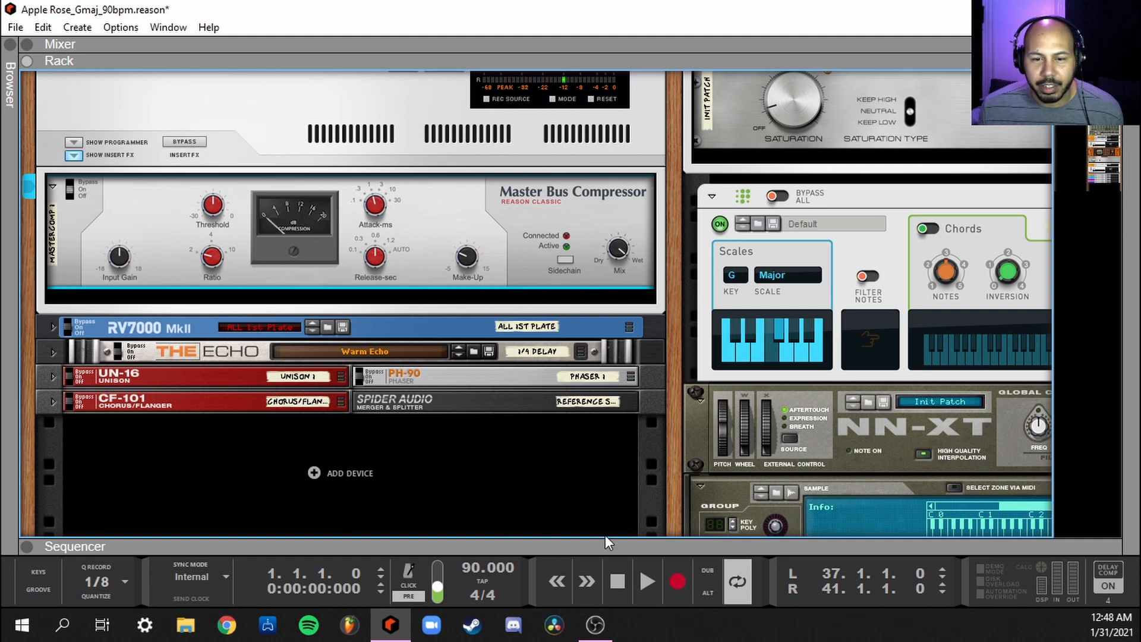
click(76, 547)
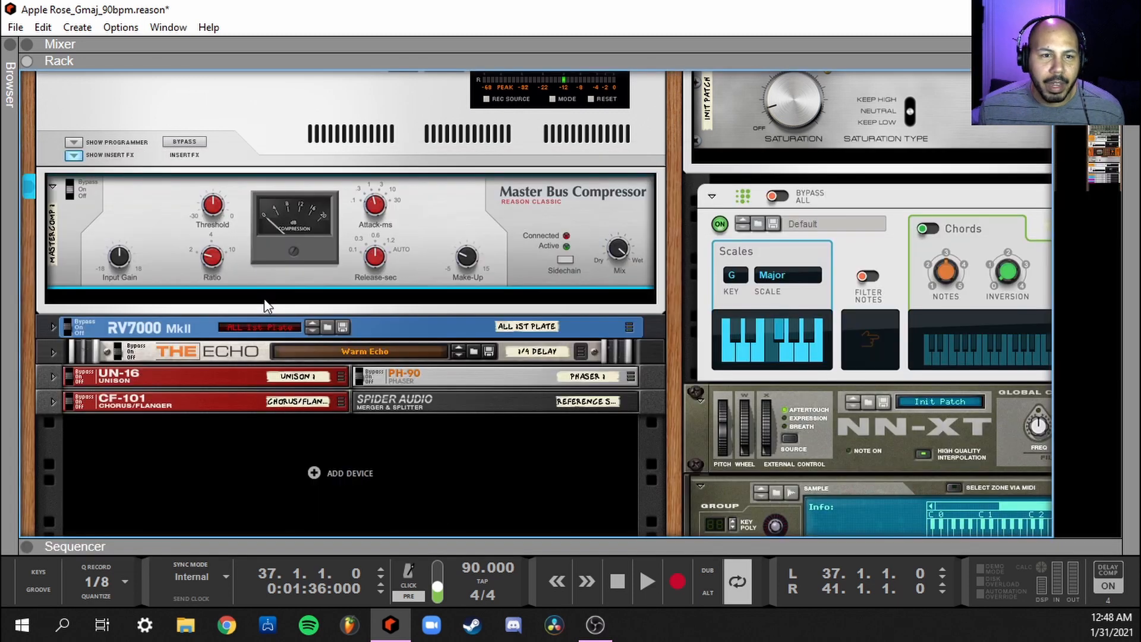
mouse_move(610, 477)
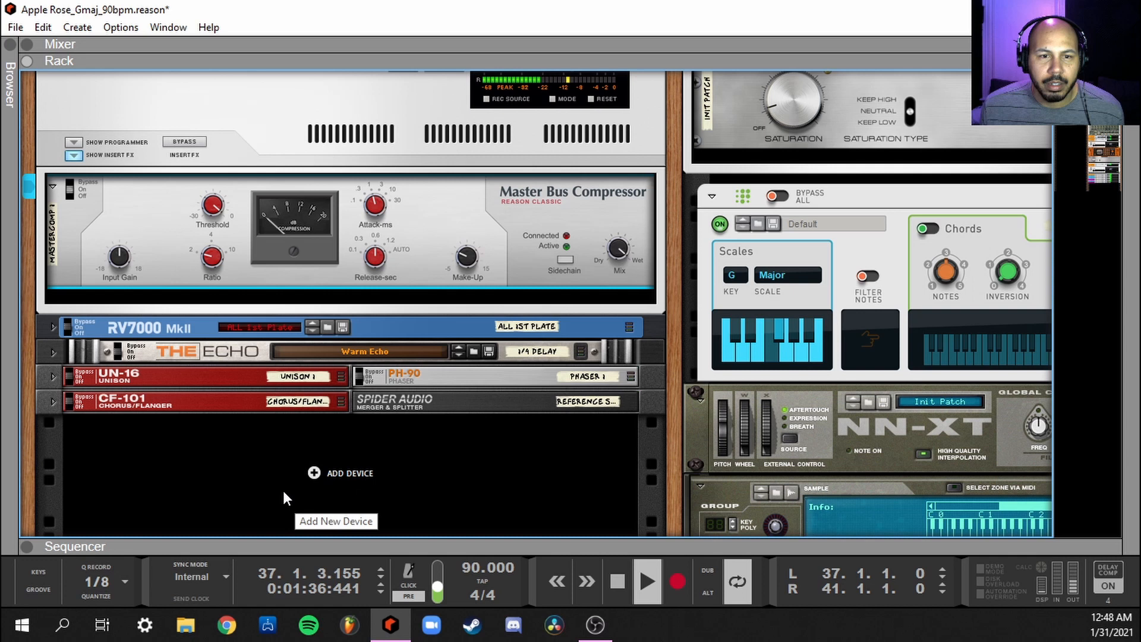
mouse_move(260, 428)
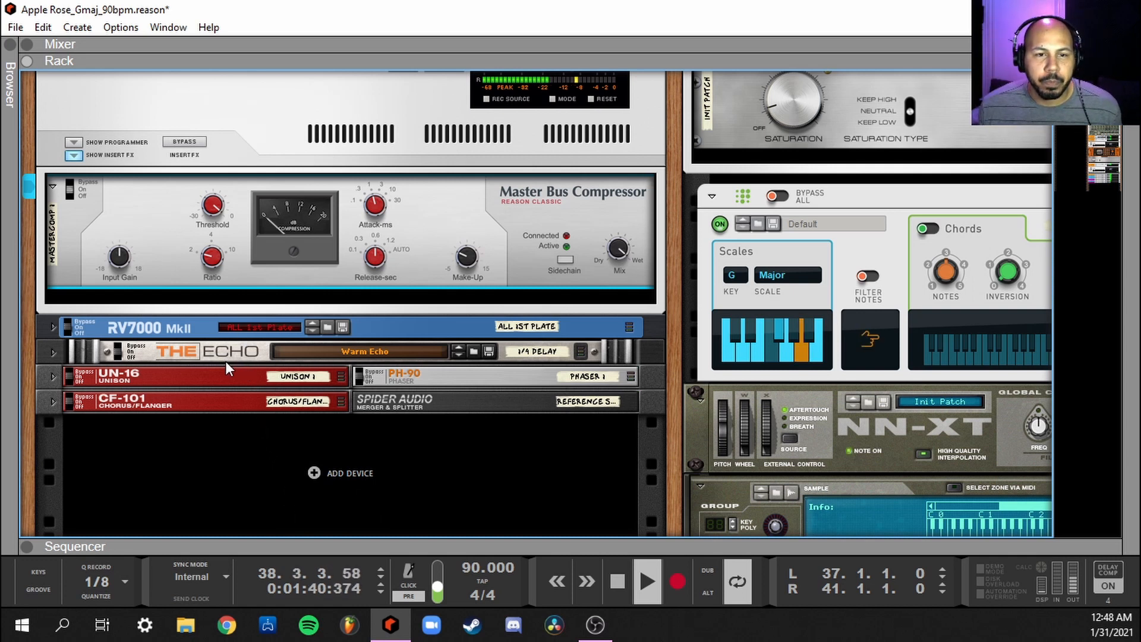
click(616, 581)
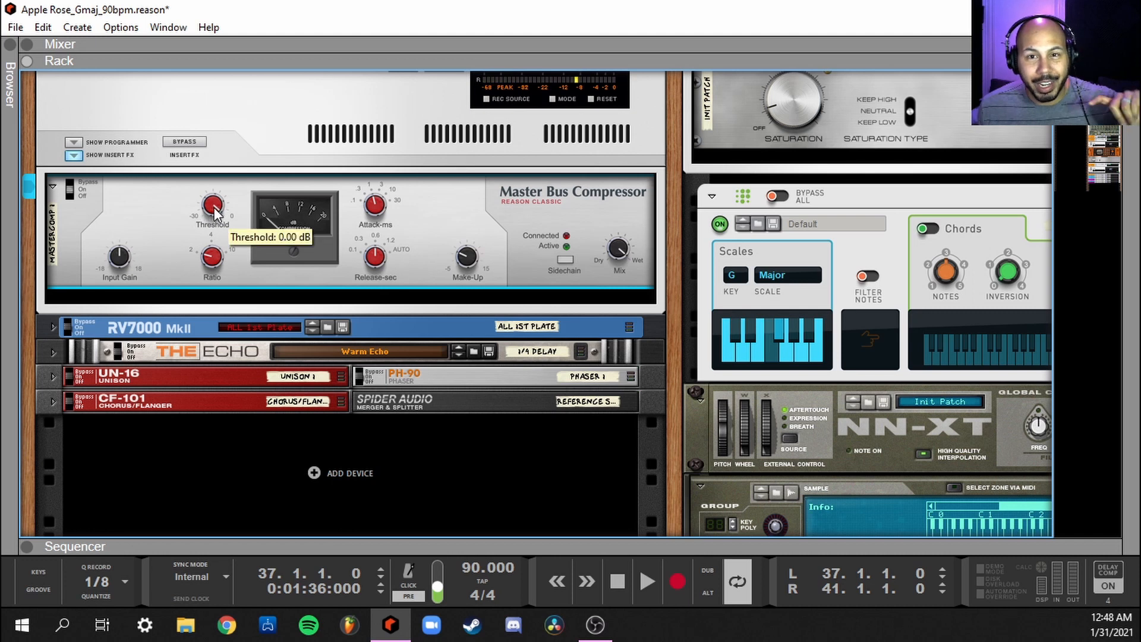
mouse_move(294, 227)
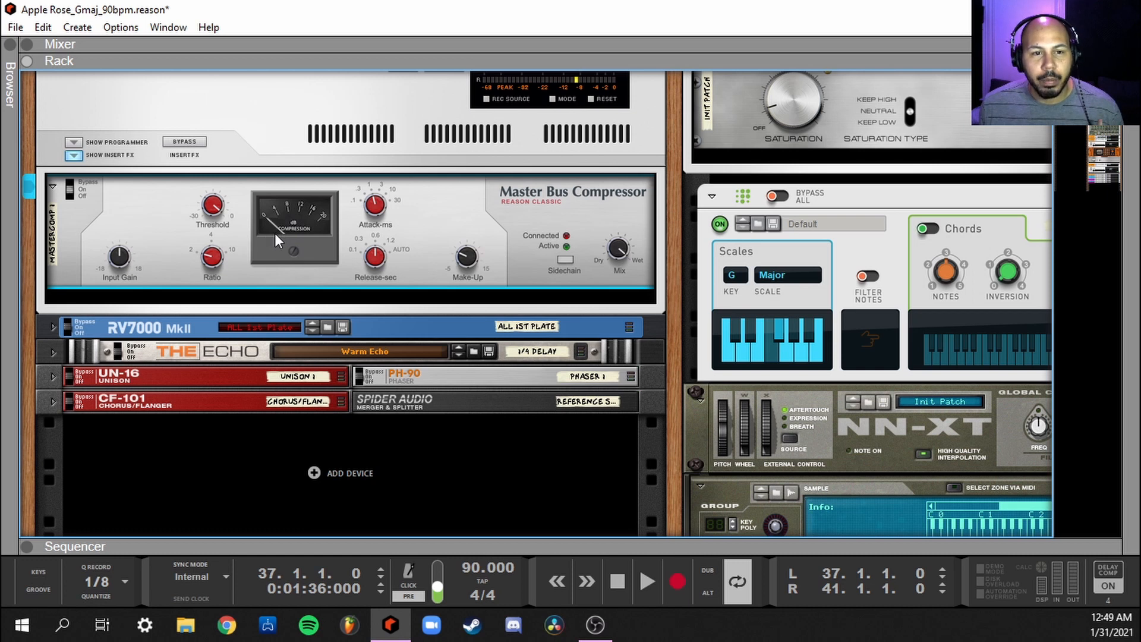
mouse_move(270, 244)
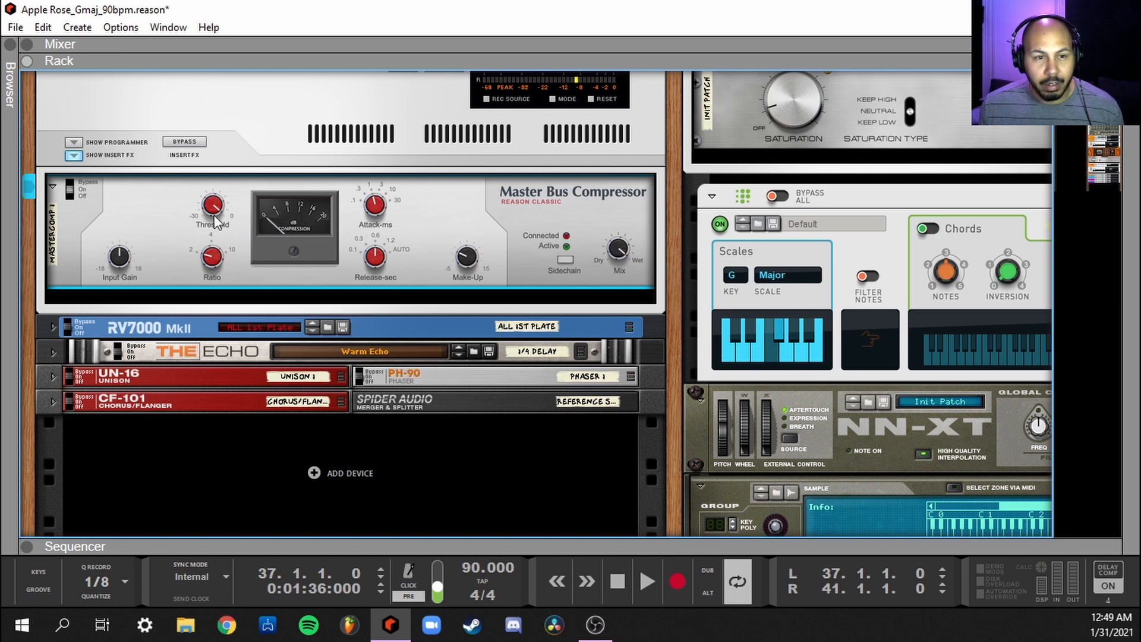
click(645, 581)
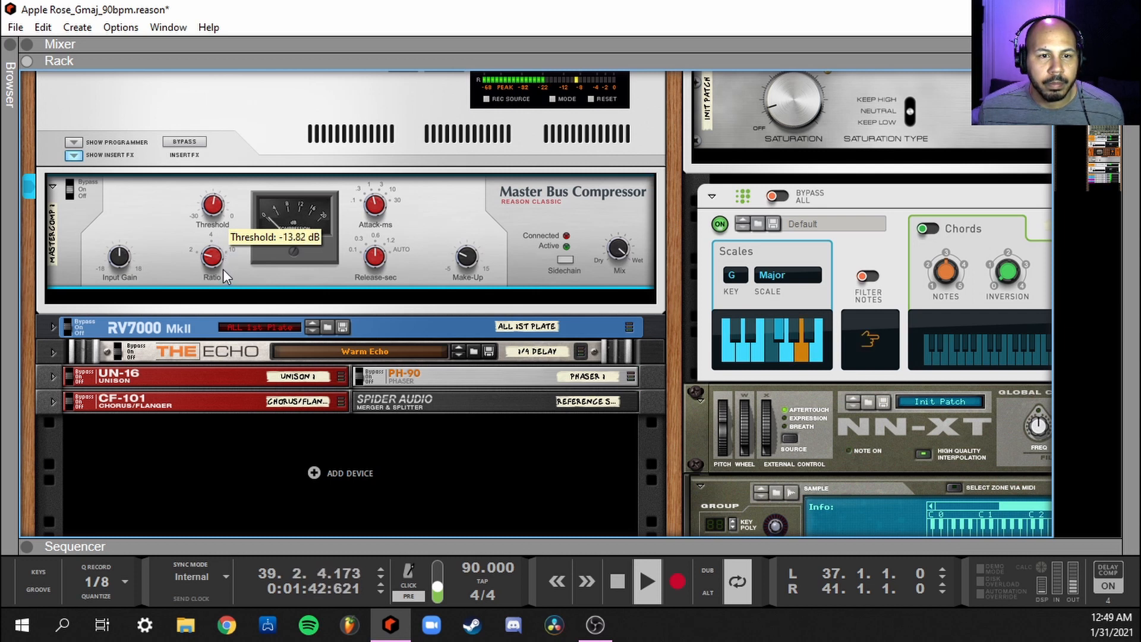
drag(211, 204, 215, 207)
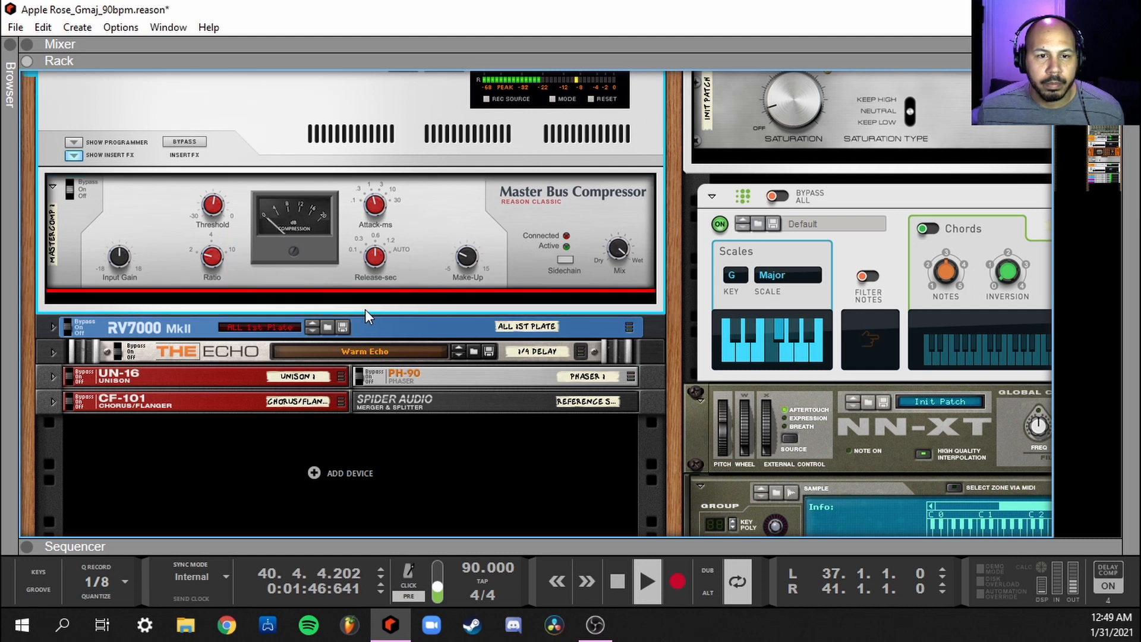
click(617, 581)
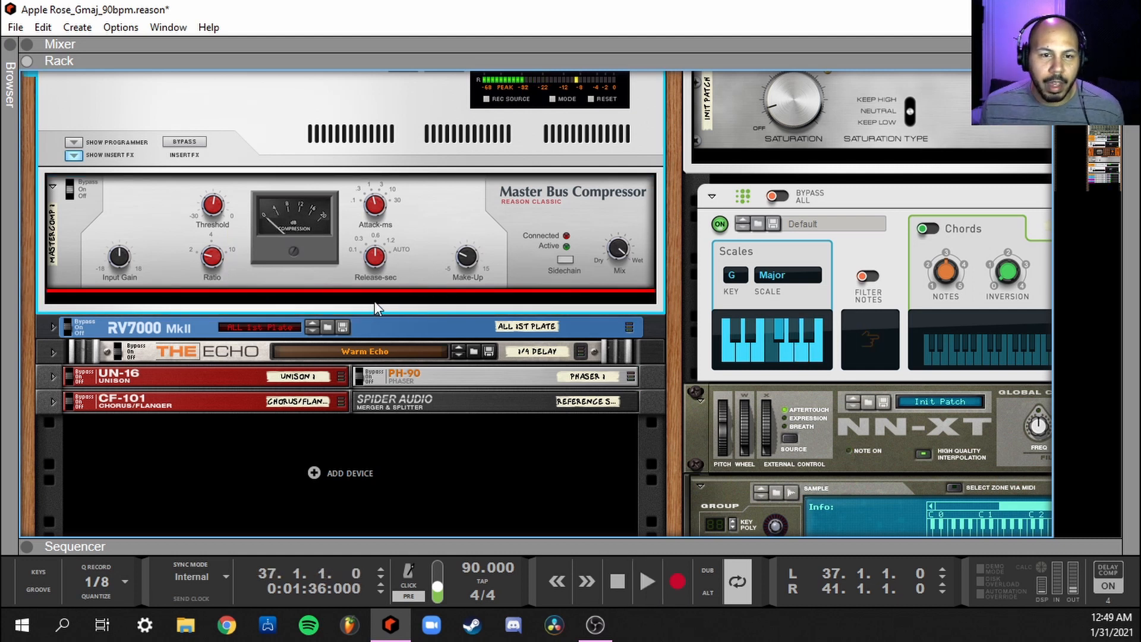
mouse_move(373, 265)
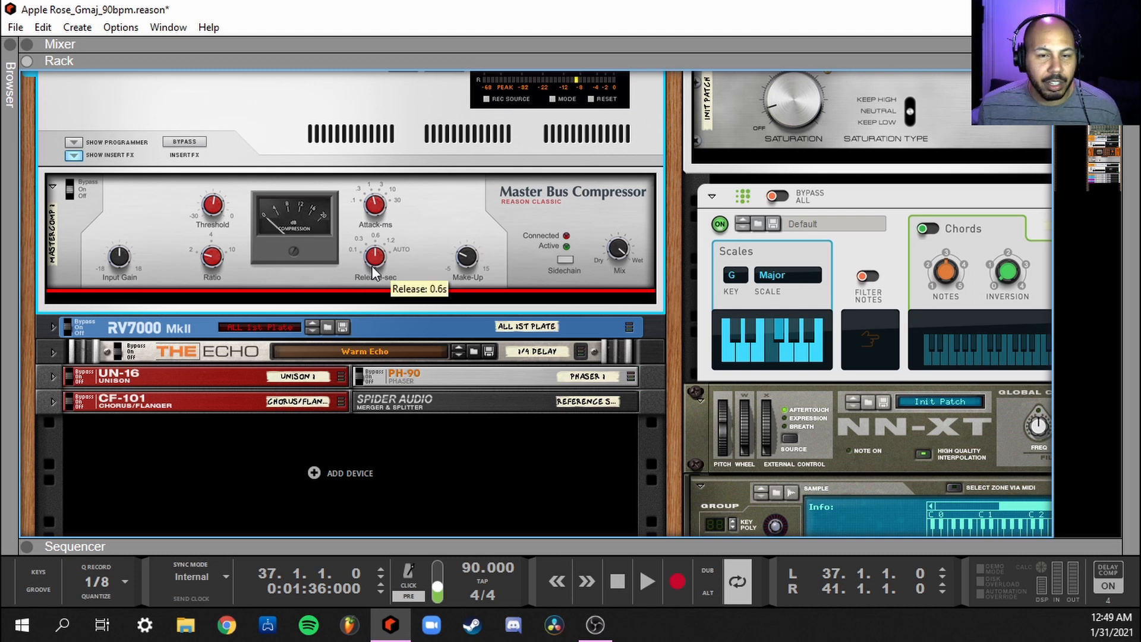
mouse_move(375, 207)
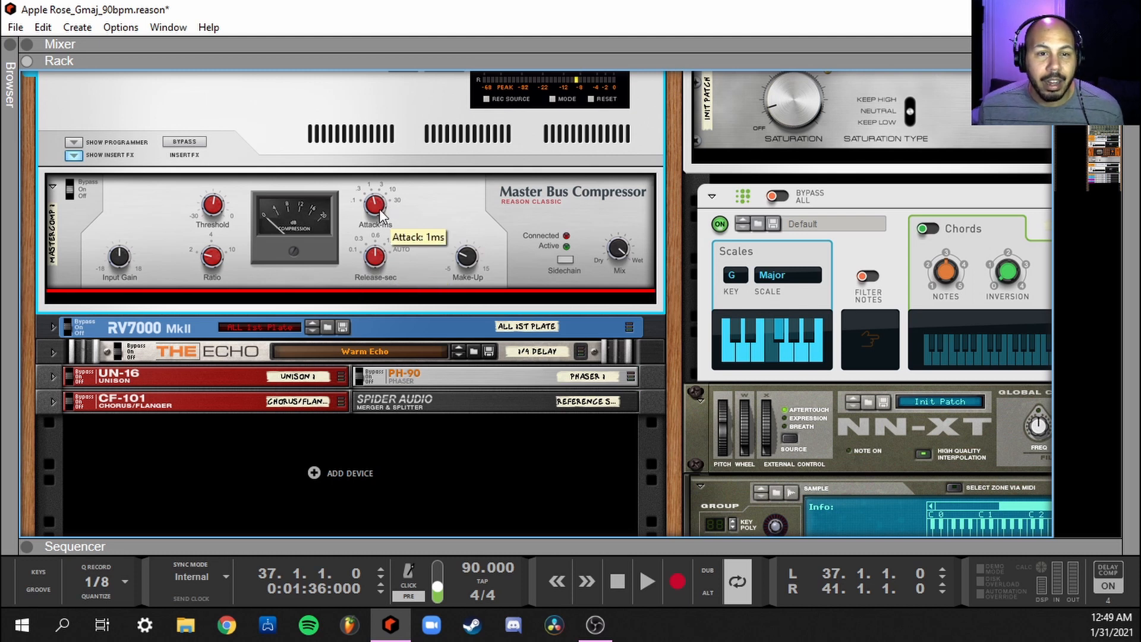
mouse_move(375, 259)
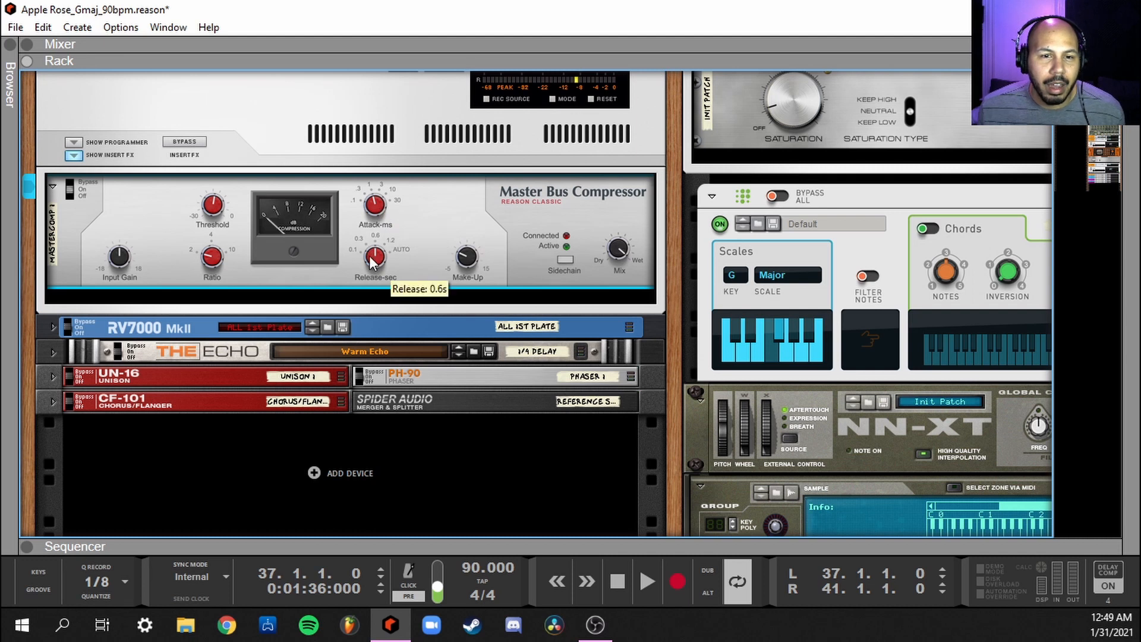
mouse_move(282, 301)
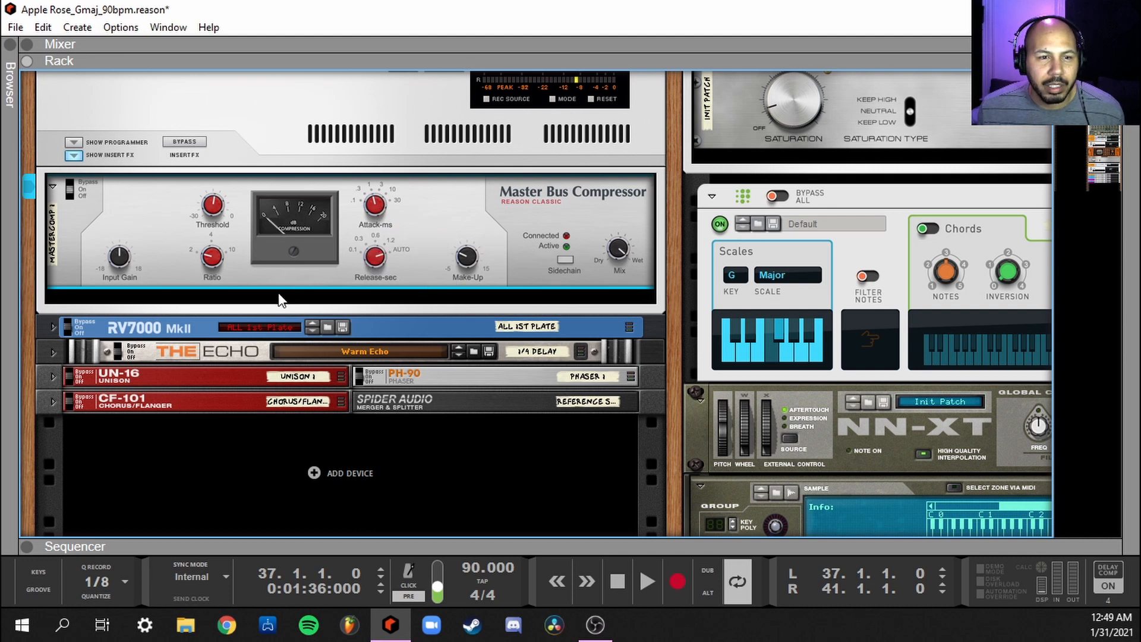
mouse_move(282, 295)
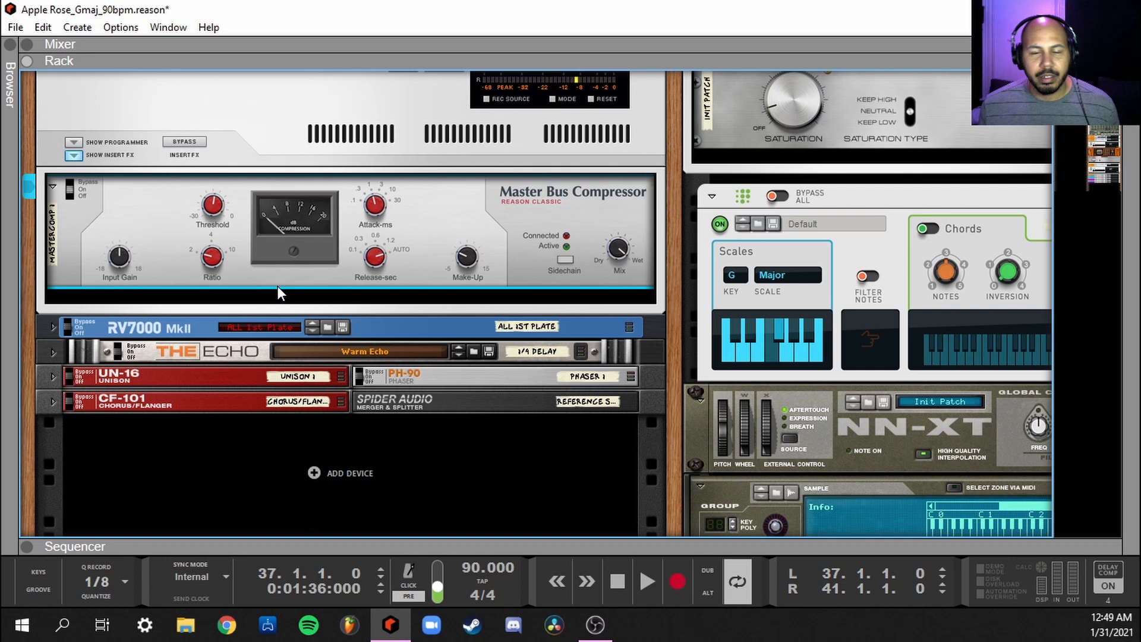
mouse_move(11, 62)
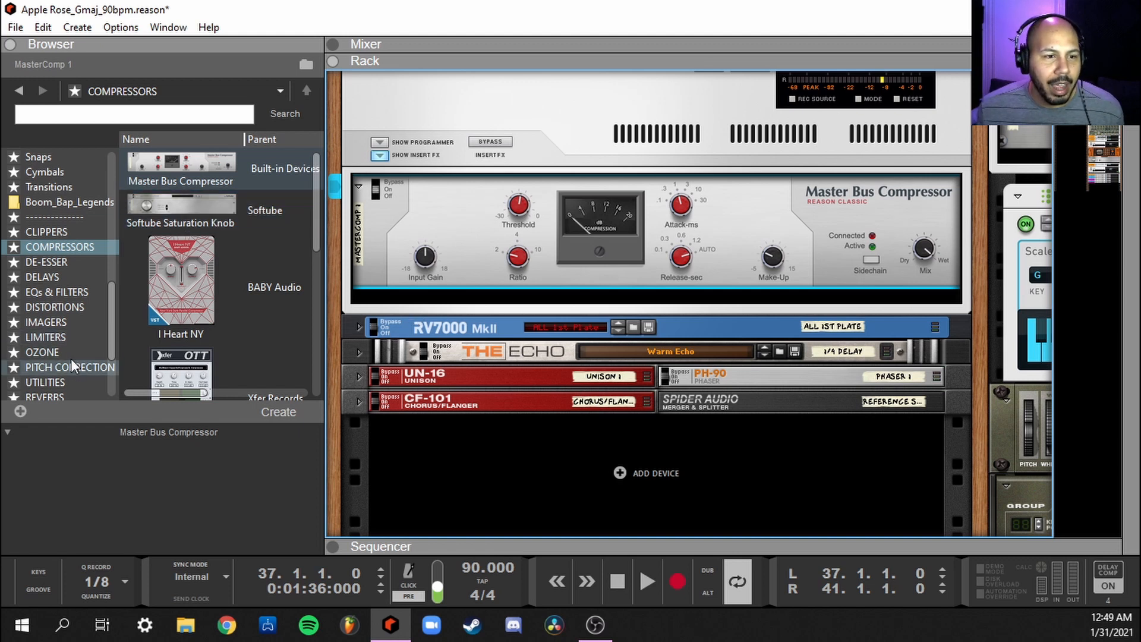
Step: Insert Ozone 9 Elements from the OZONE favourites below the compressor and open its plugin window
click(42, 351)
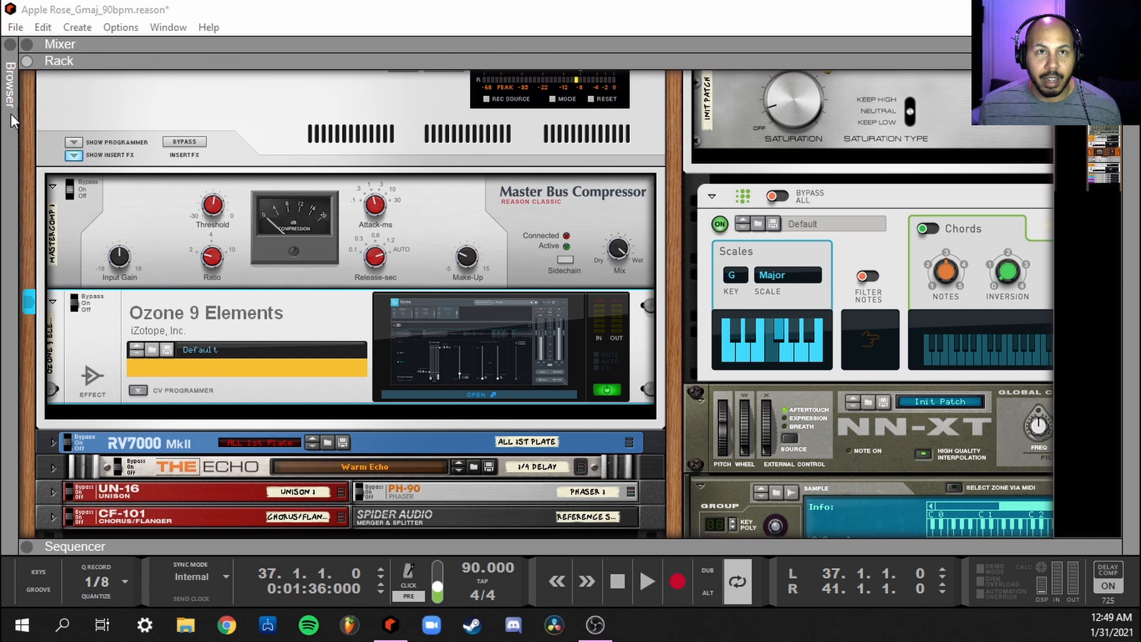
click(496, 394)
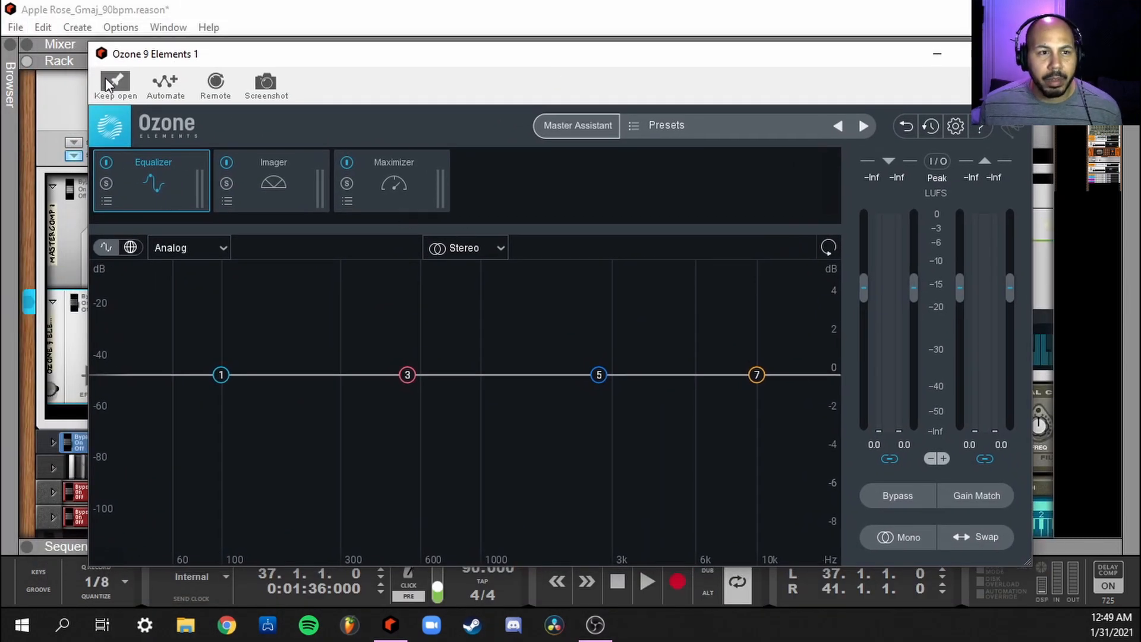
Step: Start Master Assistant with High intensity and Streaming destination, then proceed to its listening step
click(577, 124)
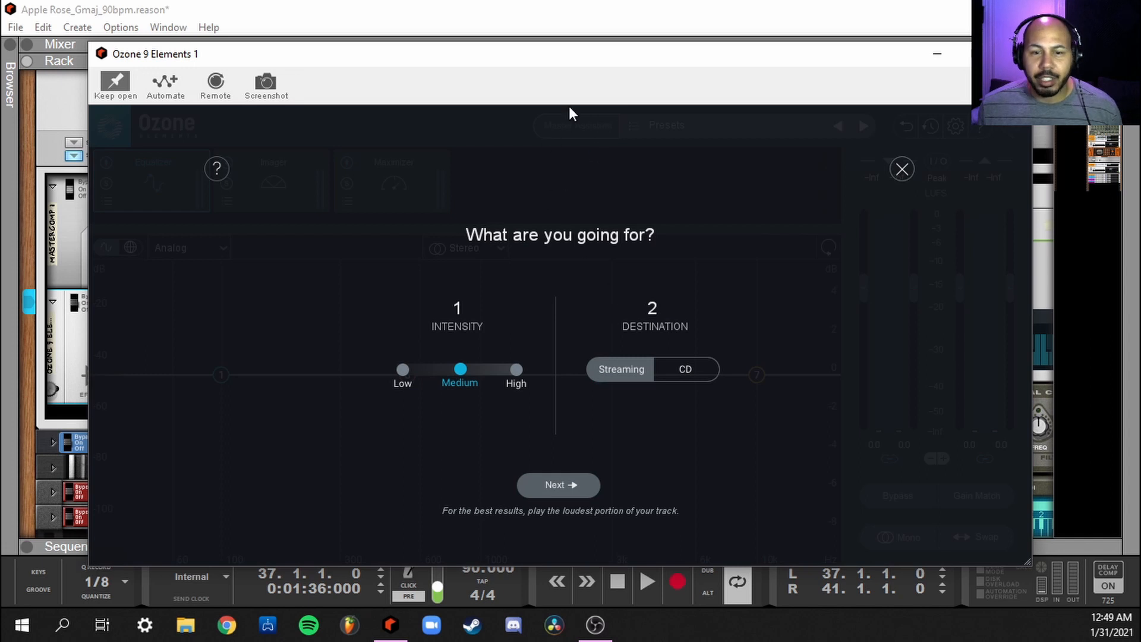
mouse_move(565, 76)
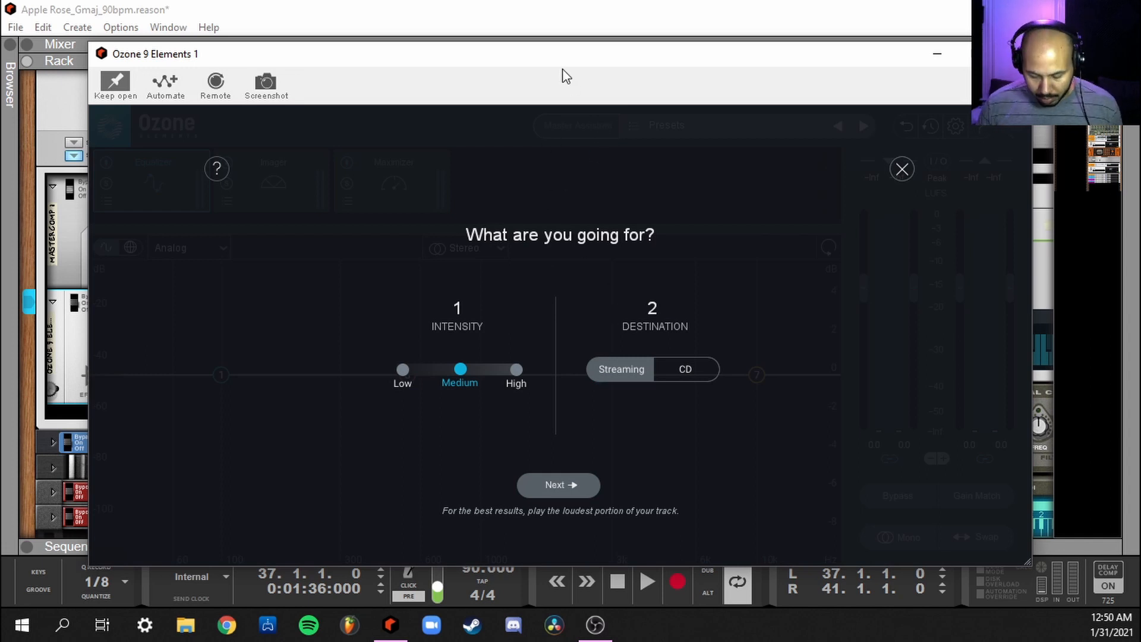
click(515, 369)
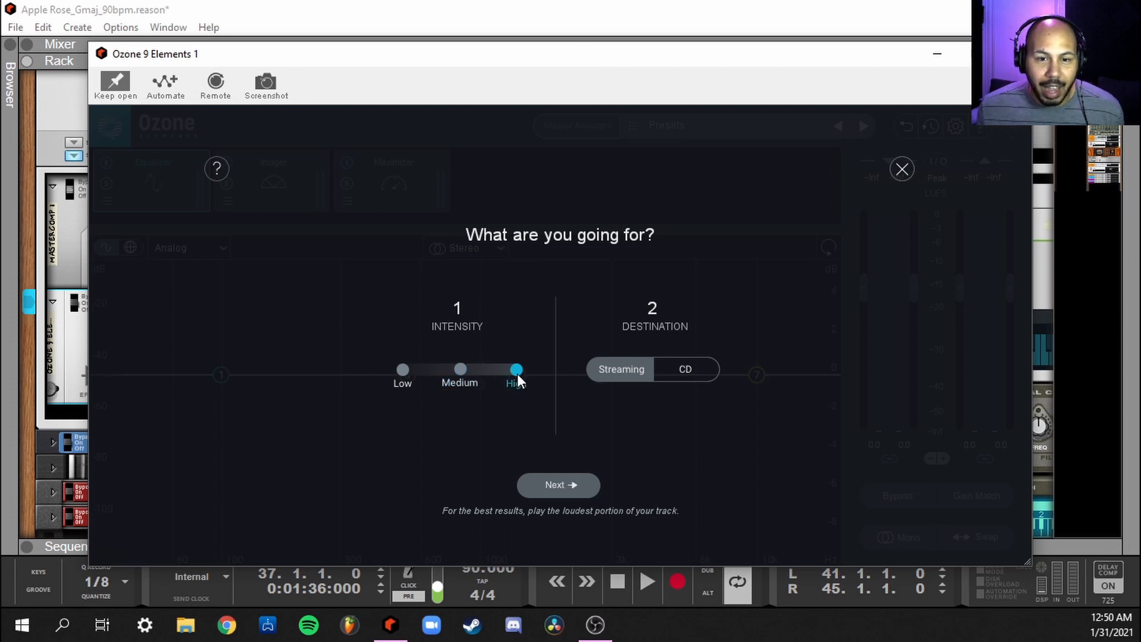
mouse_move(459, 374)
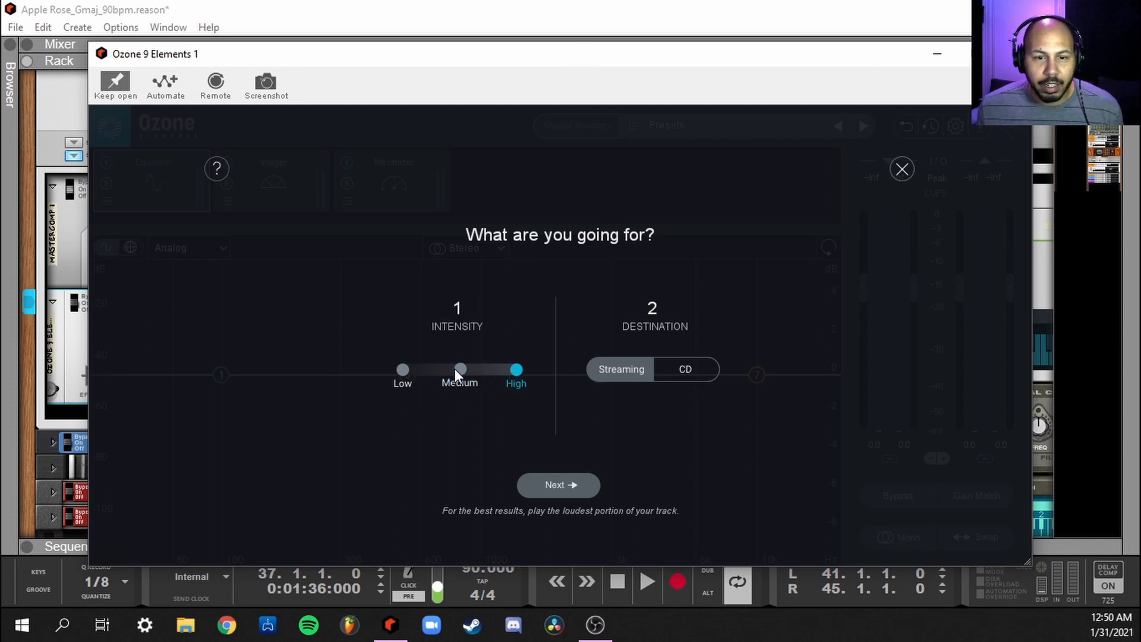
mouse_move(455, 380)
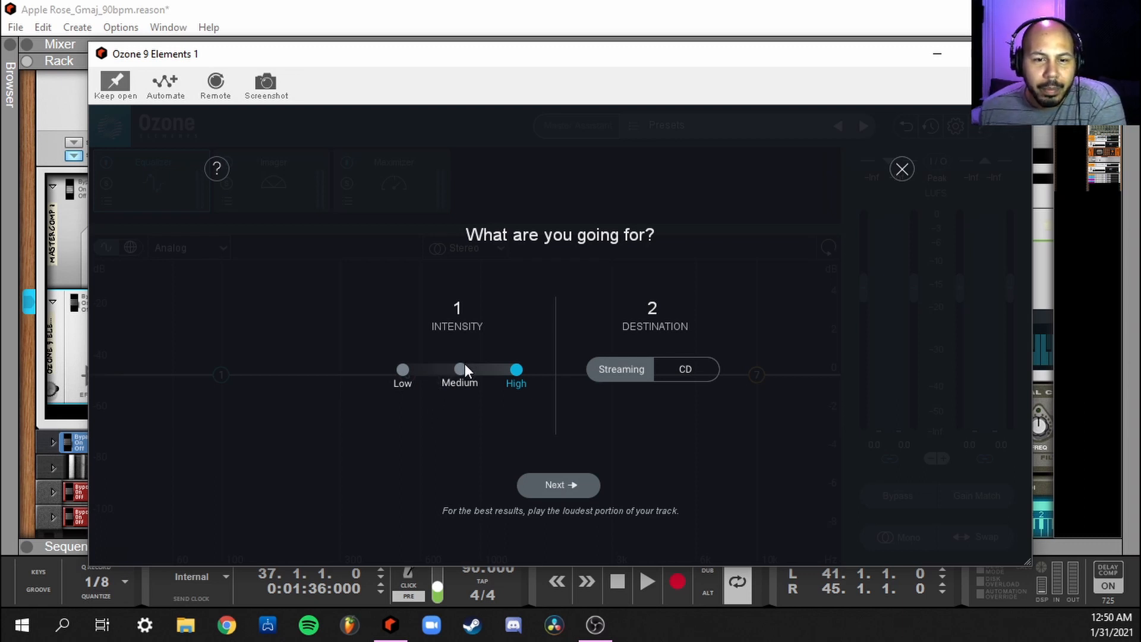
mouse_move(393, 376)
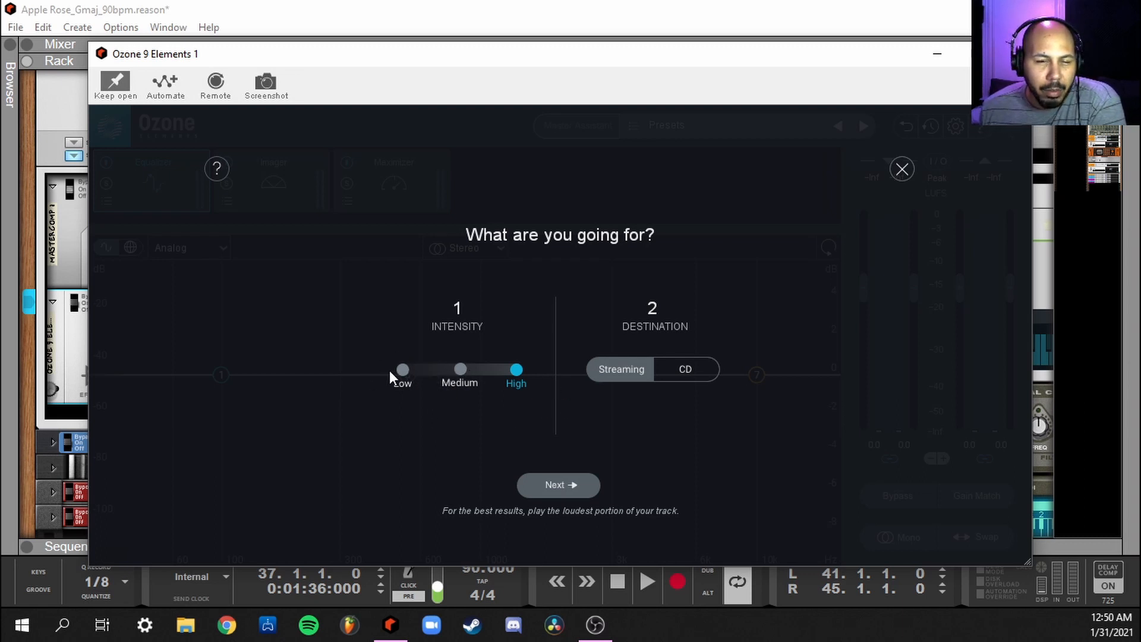
mouse_move(462, 394)
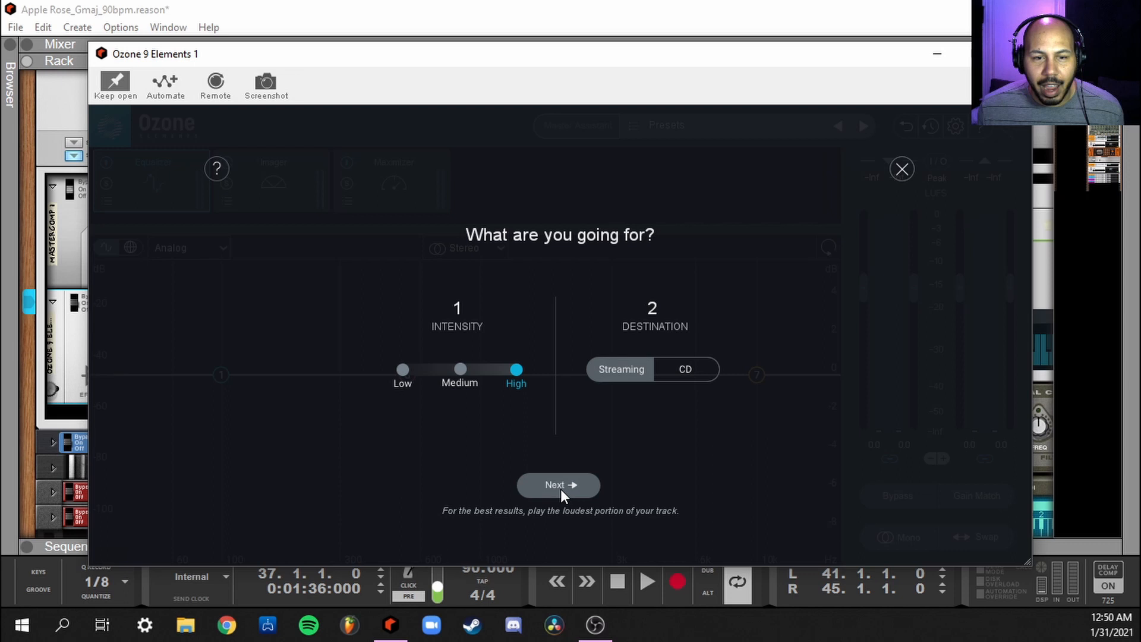
click(558, 485)
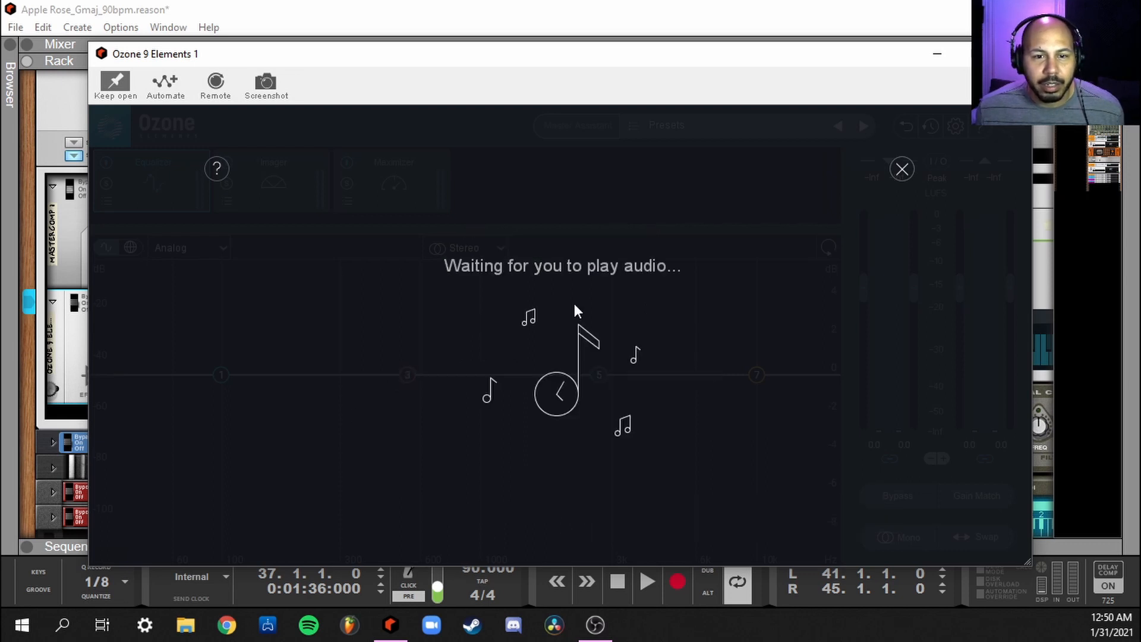
Step: Play audio for analysis, accept the suggested EQ and Maximizer near -14.9 dB, then hide the window
click(645, 582)
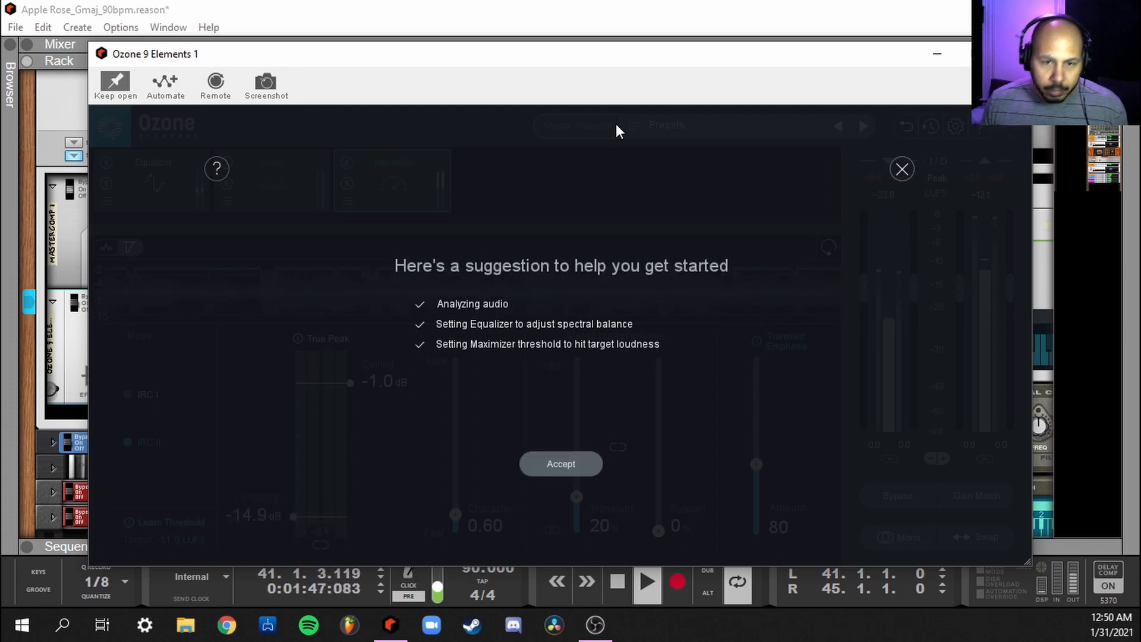
click(560, 464)
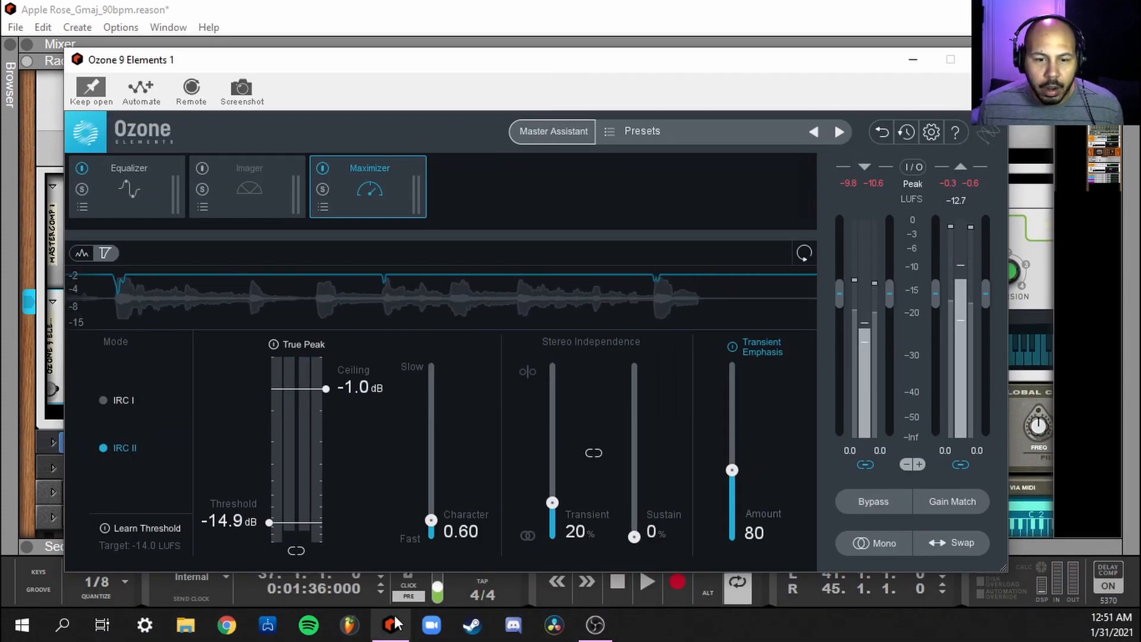
click(912, 60)
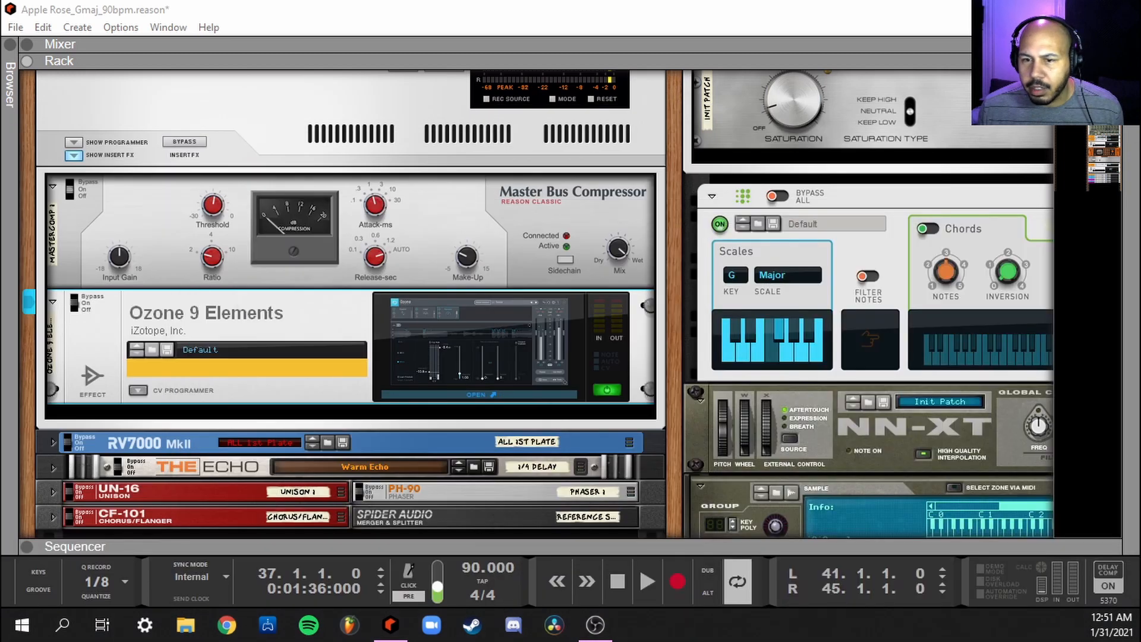
Step: Switch to the song arrangement and reopen the Ozone 9 Elements window from the rack
click(75, 545)
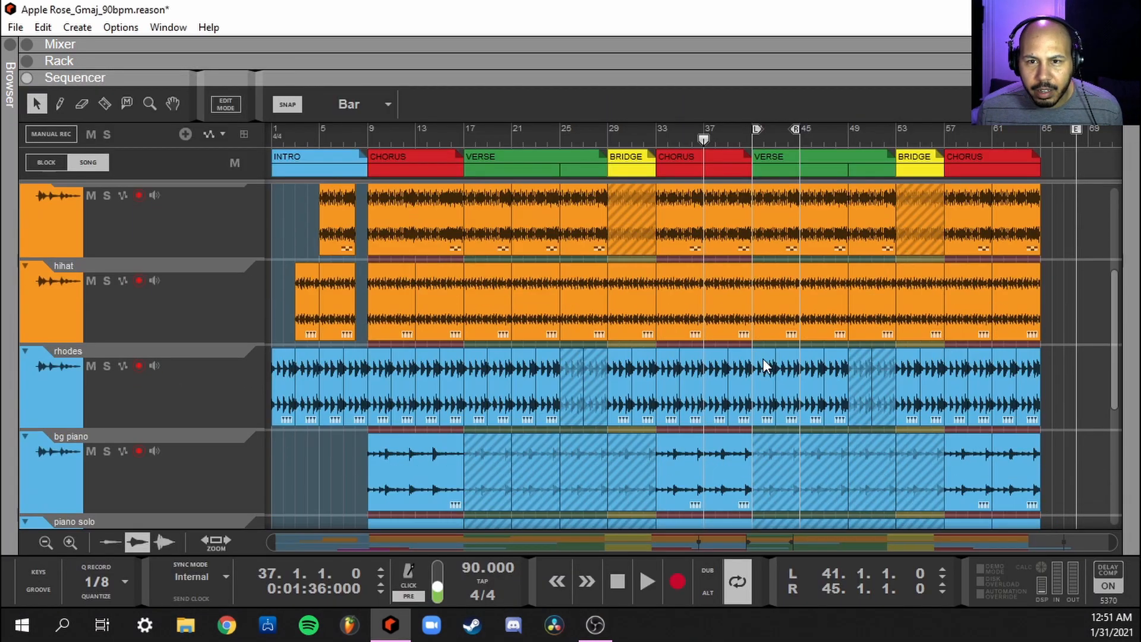
scroll(down, 3)
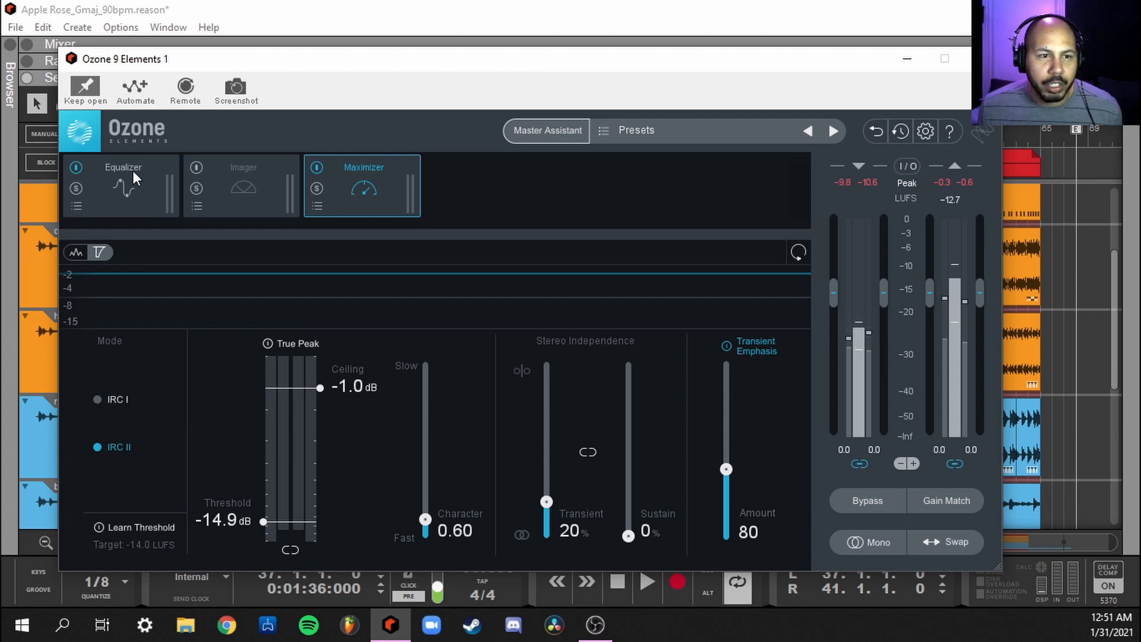
Step: Set the Equalizer to Mid/Side with Side band 1 as Highpass and band 5 as High Shelf
click(123, 185)
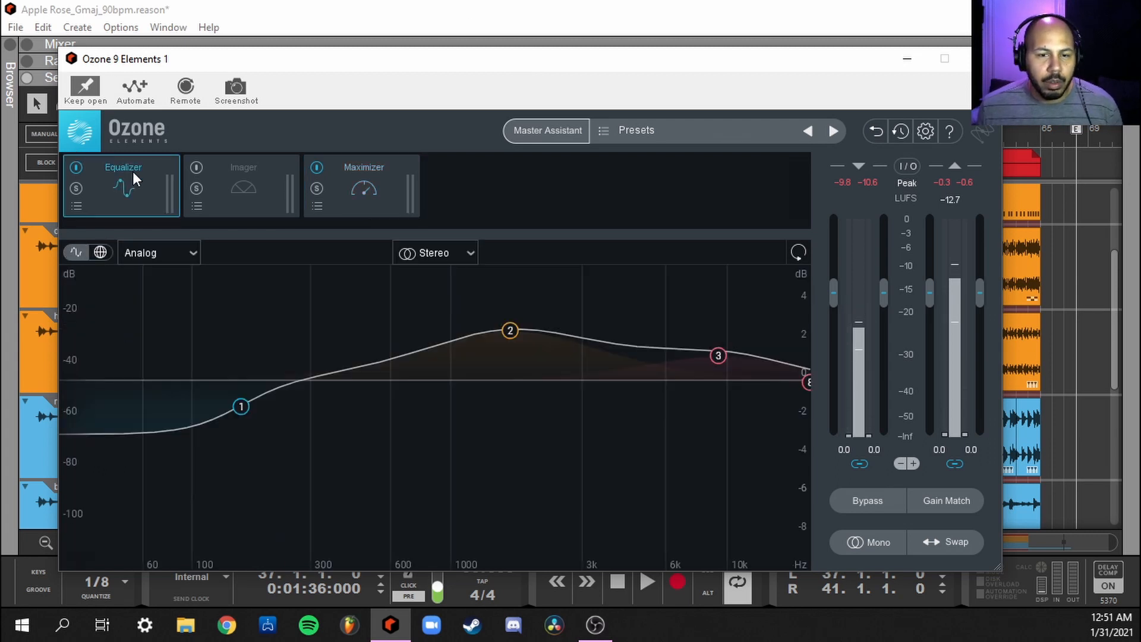
mouse_move(164, 278)
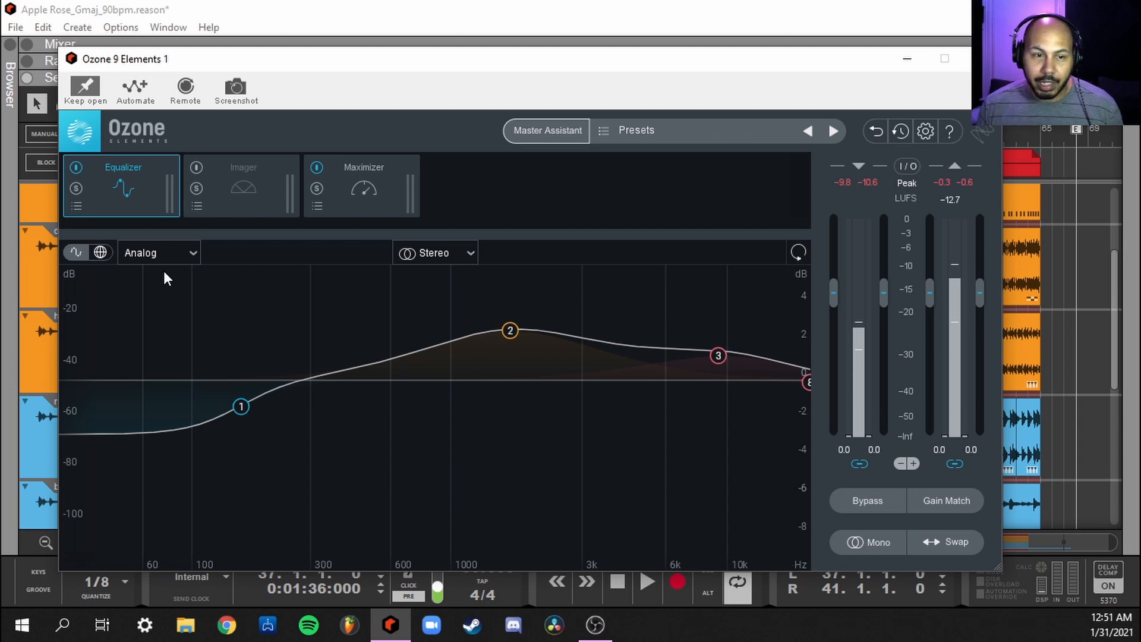
mouse_move(378, 284)
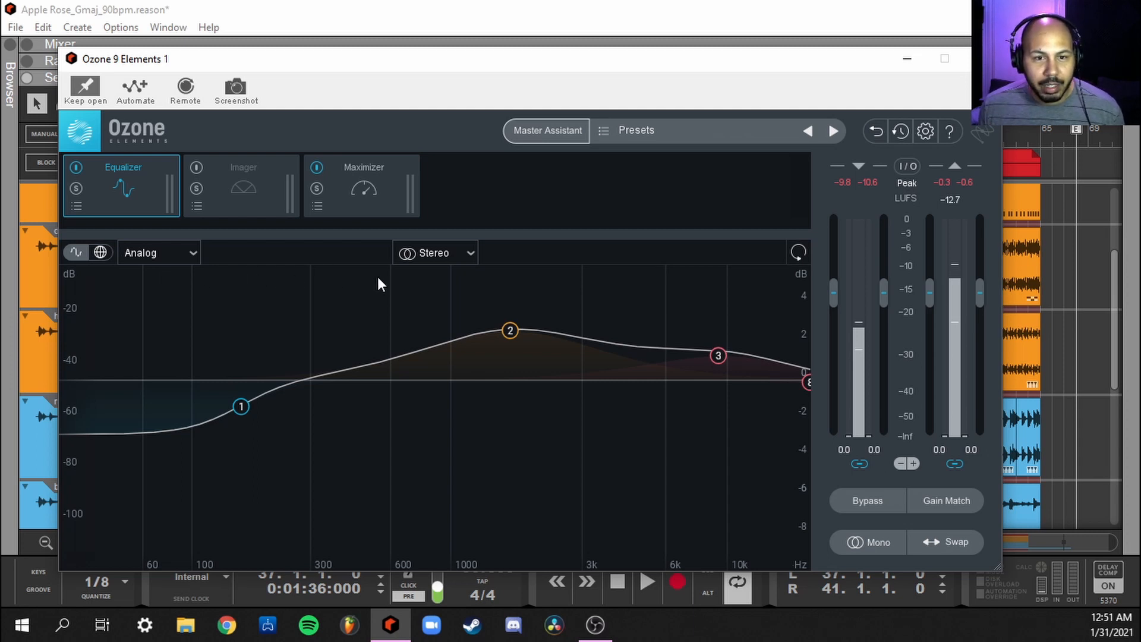
click(435, 252)
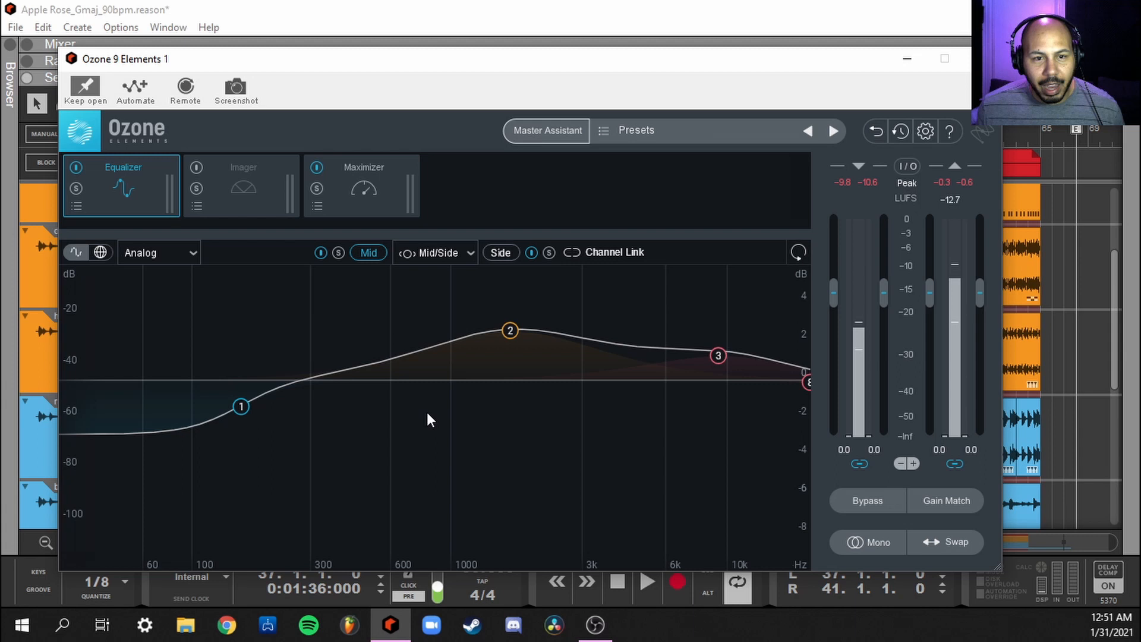
mouse_move(399, 276)
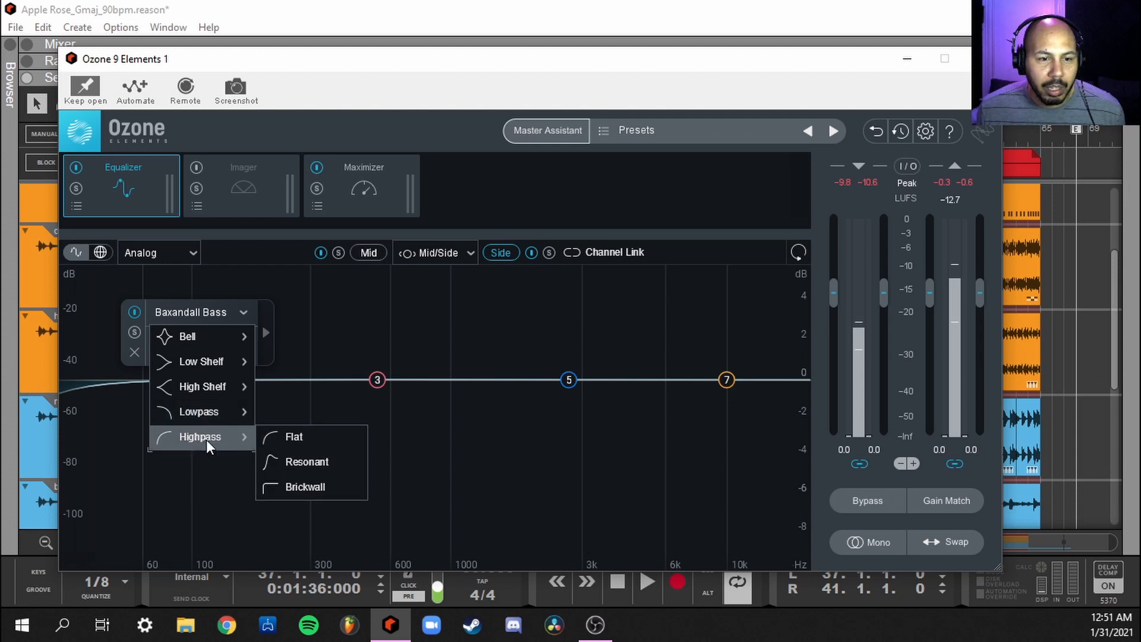
click(293, 436)
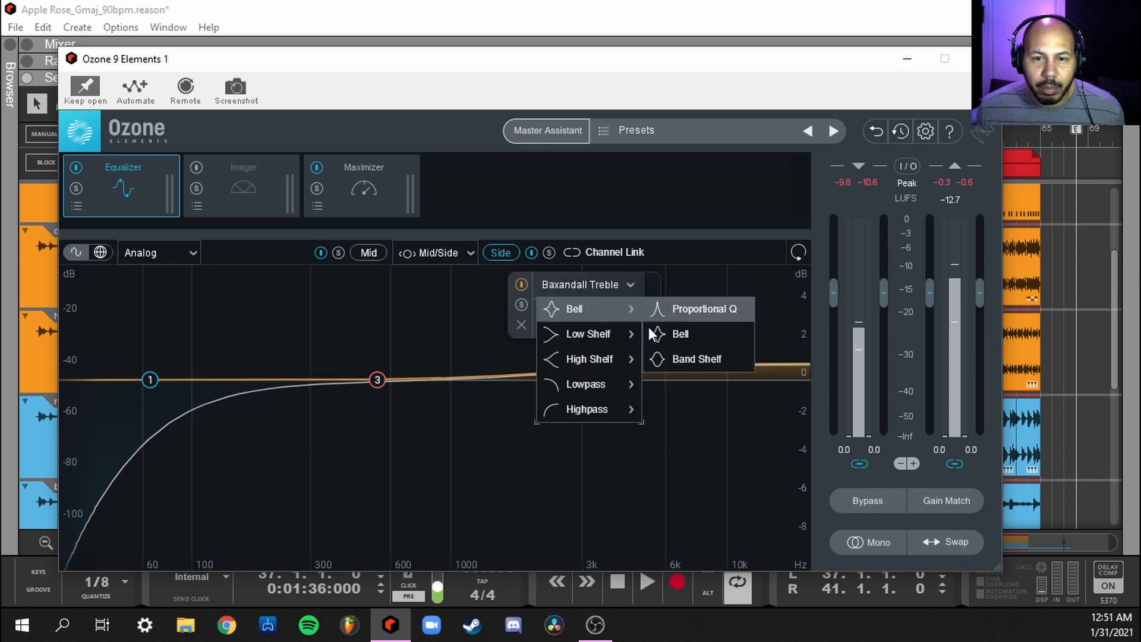
click(586, 359)
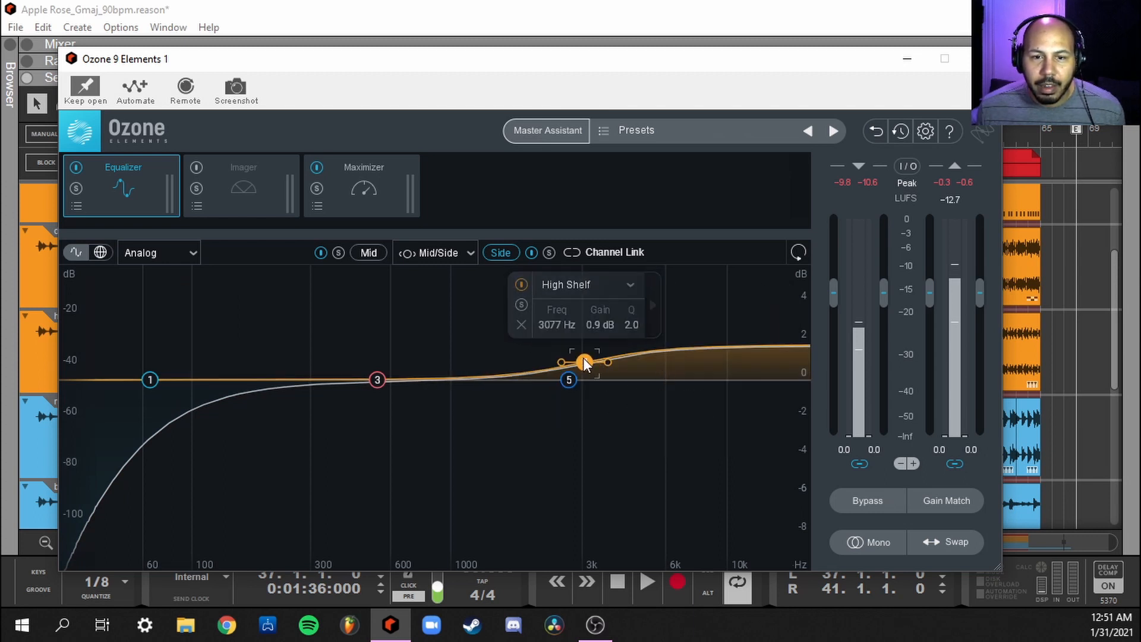
Step: Review the Mid EQ curve and the Imager while playing, then return to the Maximizer
click(367, 252)
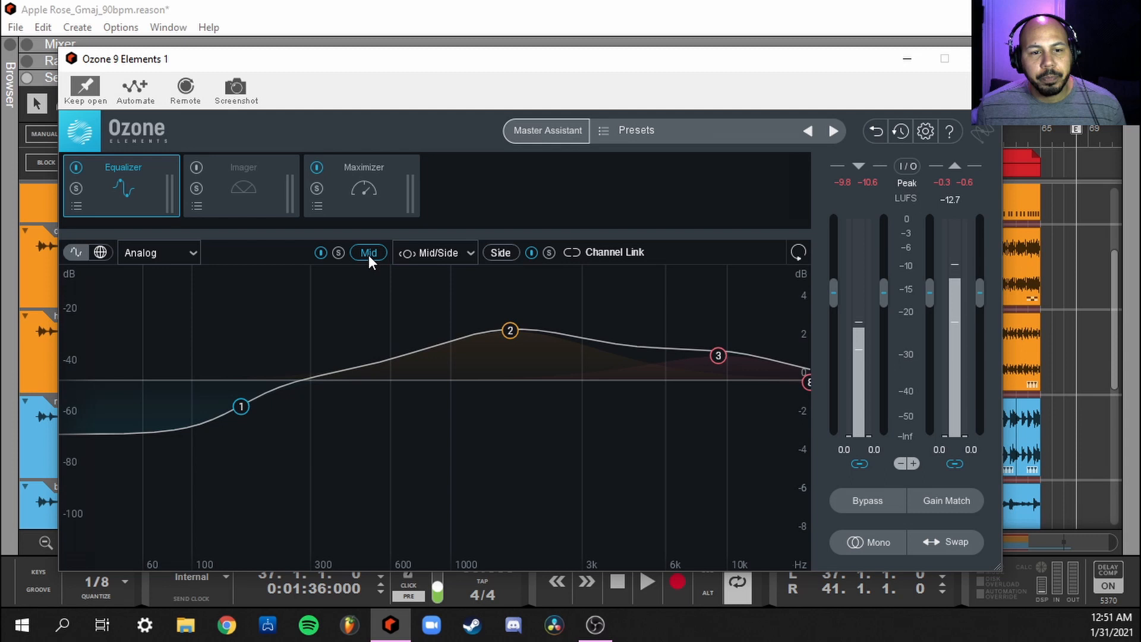
mouse_move(777, 395)
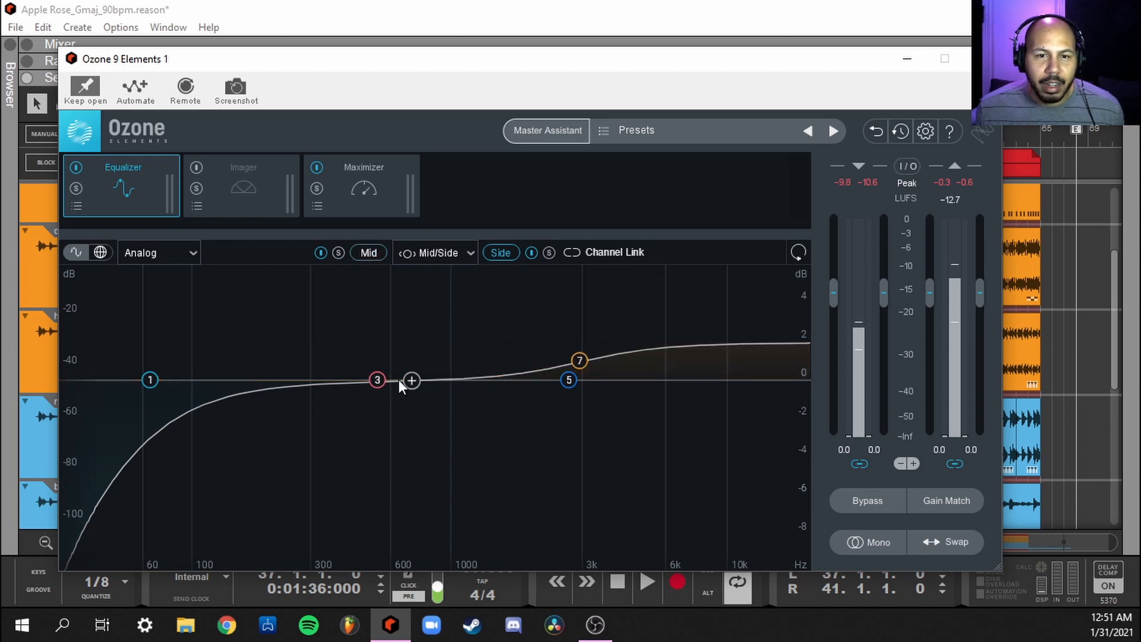
click(644, 583)
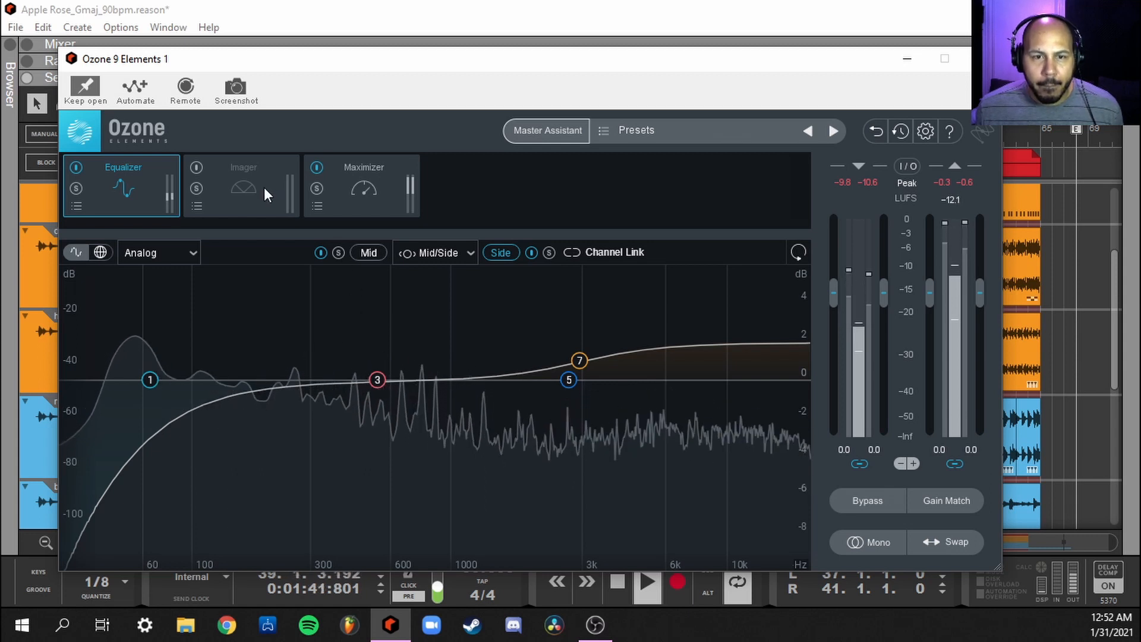
click(242, 186)
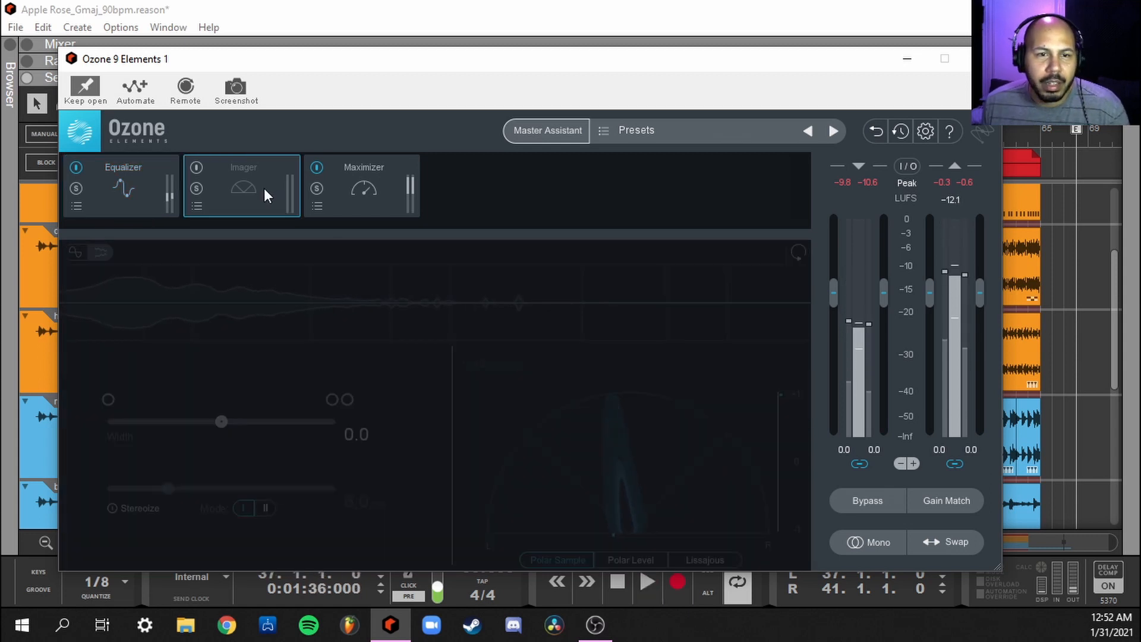
click(363, 186)
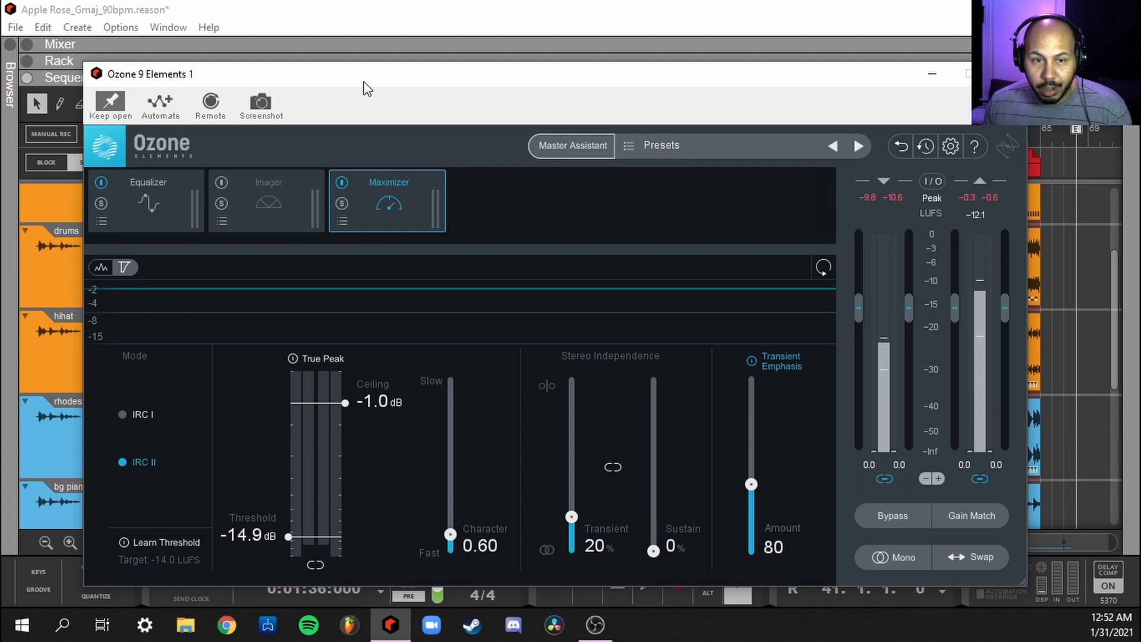
mouse_move(302, 361)
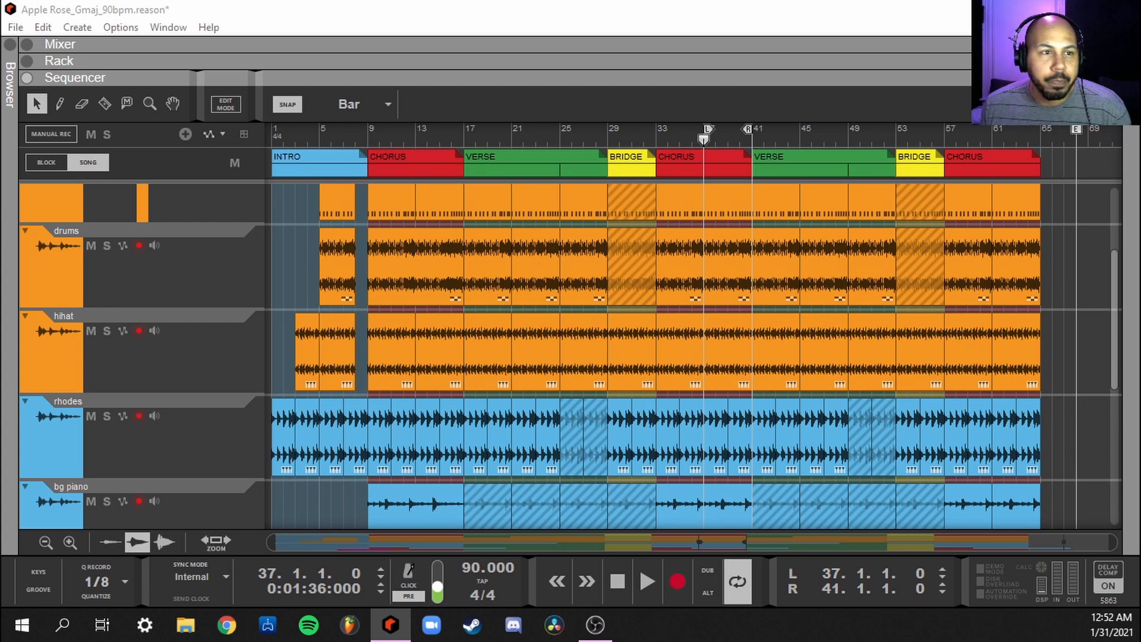
Step: Close the Ozone window and bring up the device browser over the sequencer
click(8, 95)
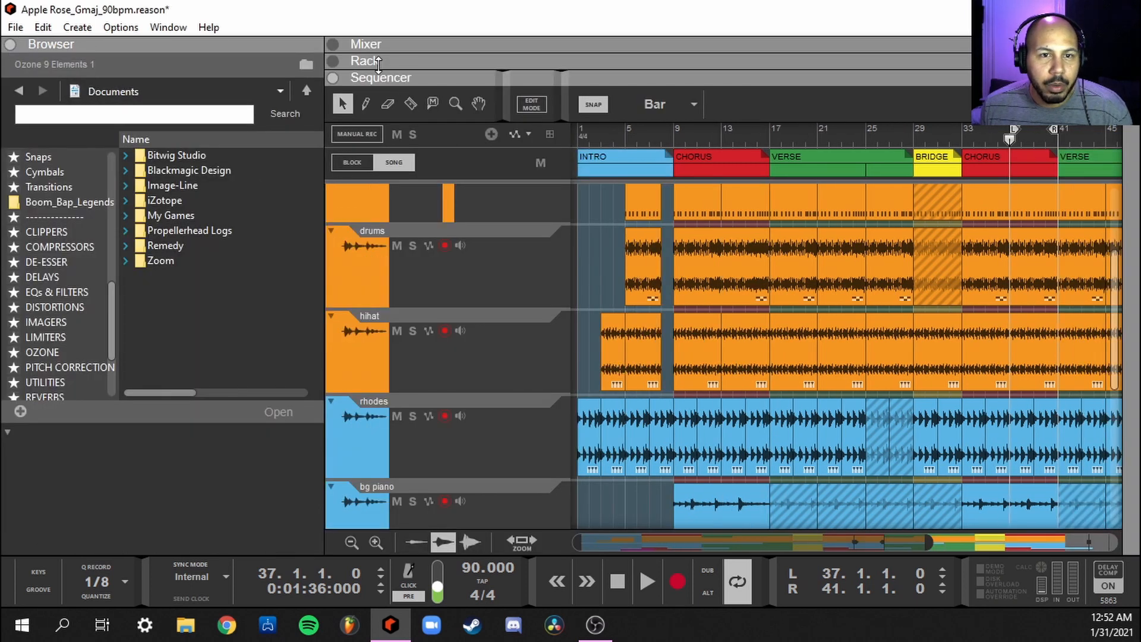
Step: Add Youlean Loudness Meter 2 and MClass Stereo Imager from the Imagers category after Ozone in the rack
click(365, 60)
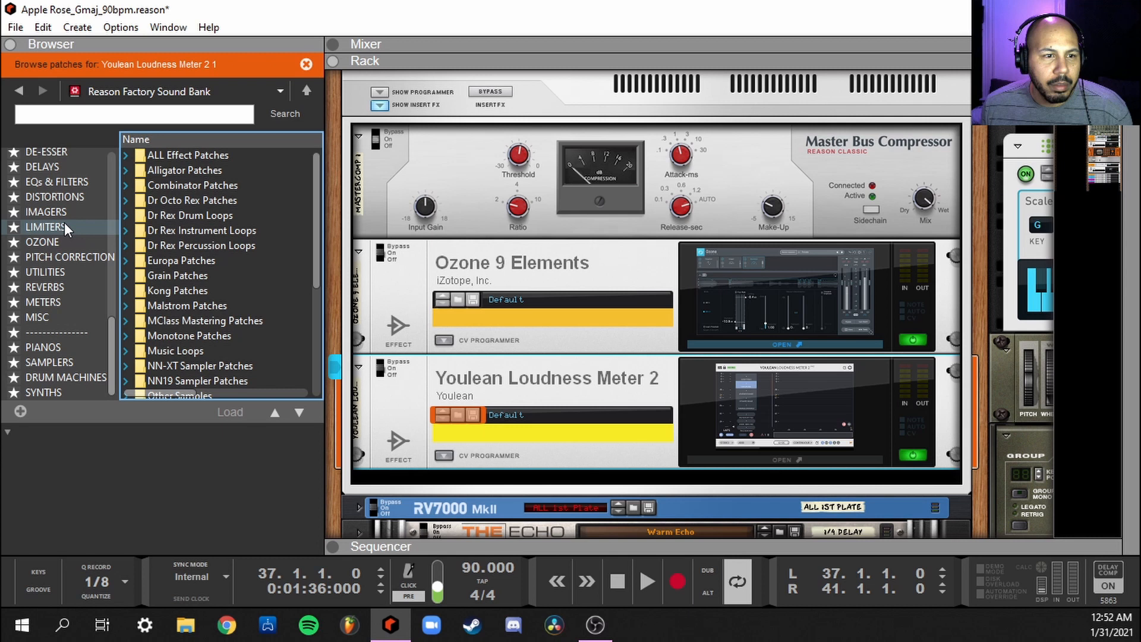
click(45, 212)
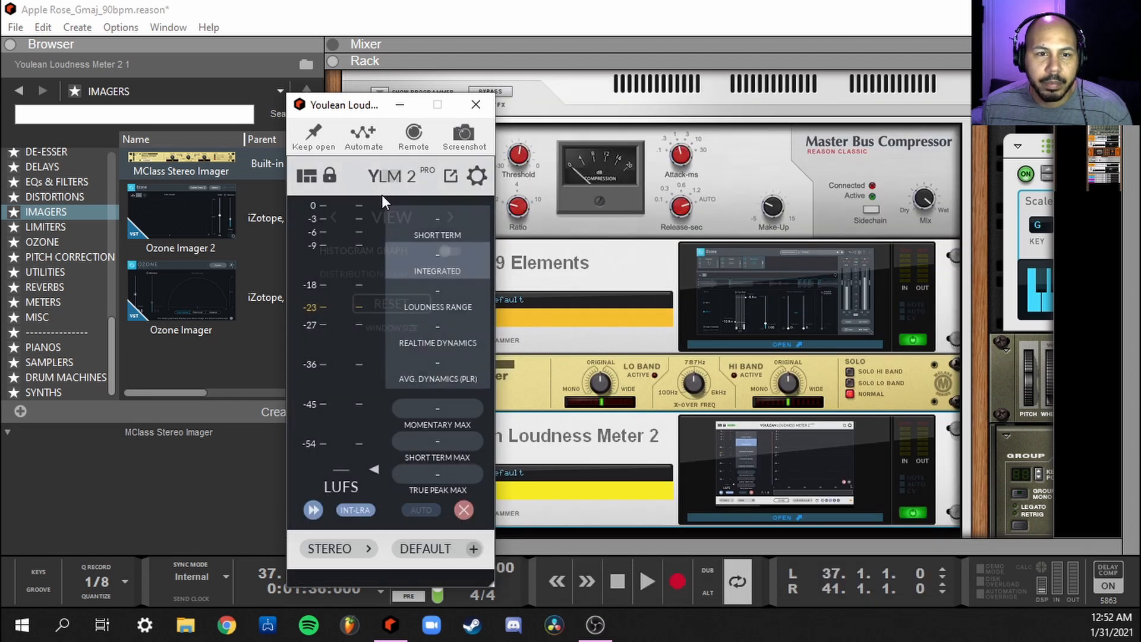
Step: Move the Youlean meter window to the right edge so it sits beside the Ozone Maximizer
drag(343, 104, 815, 49)
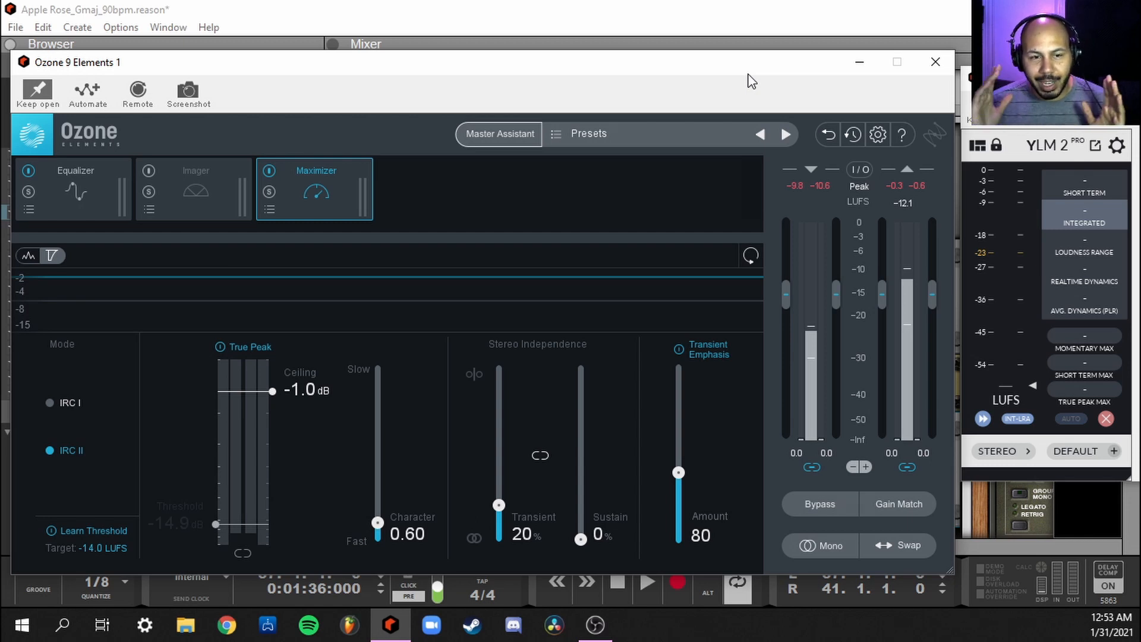
mouse_move(216, 350)
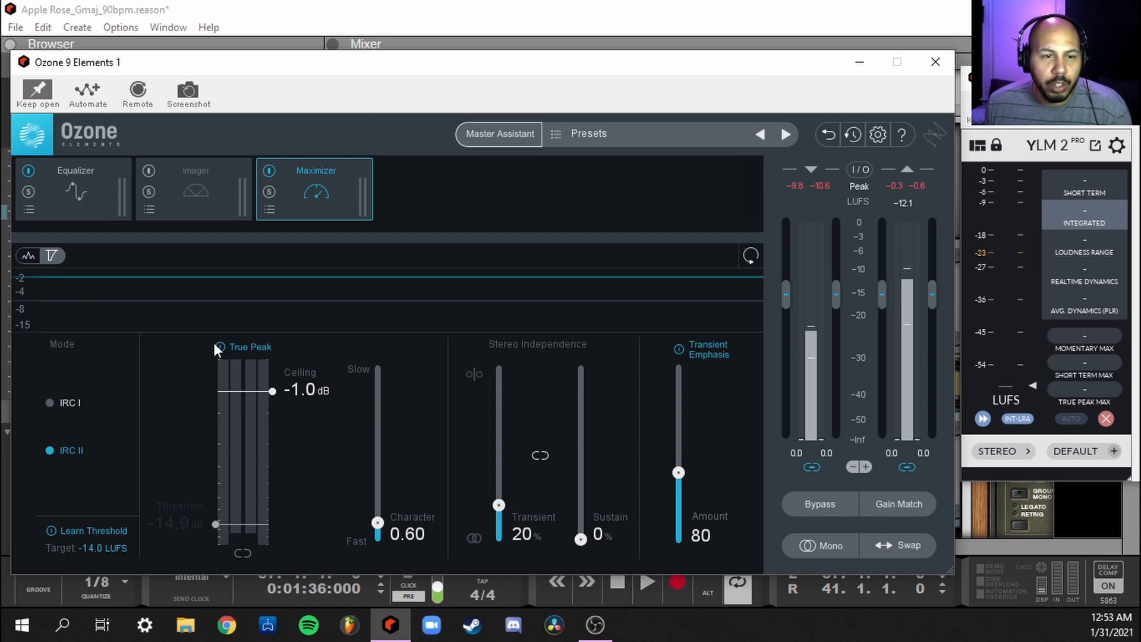
mouse_move(213, 378)
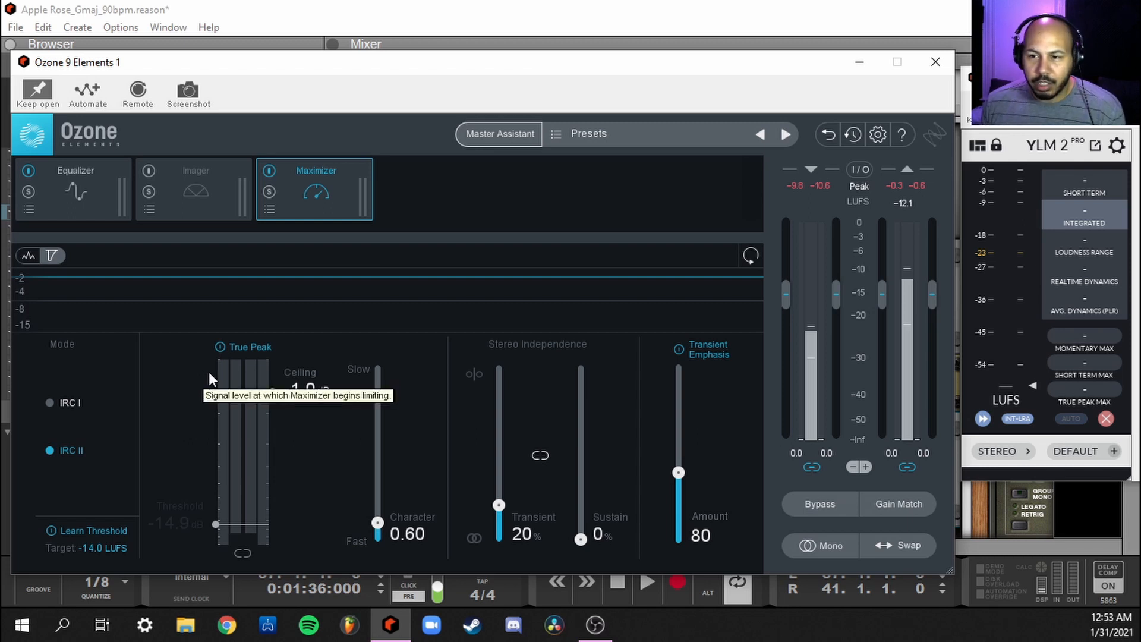
mouse_move(119, 552)
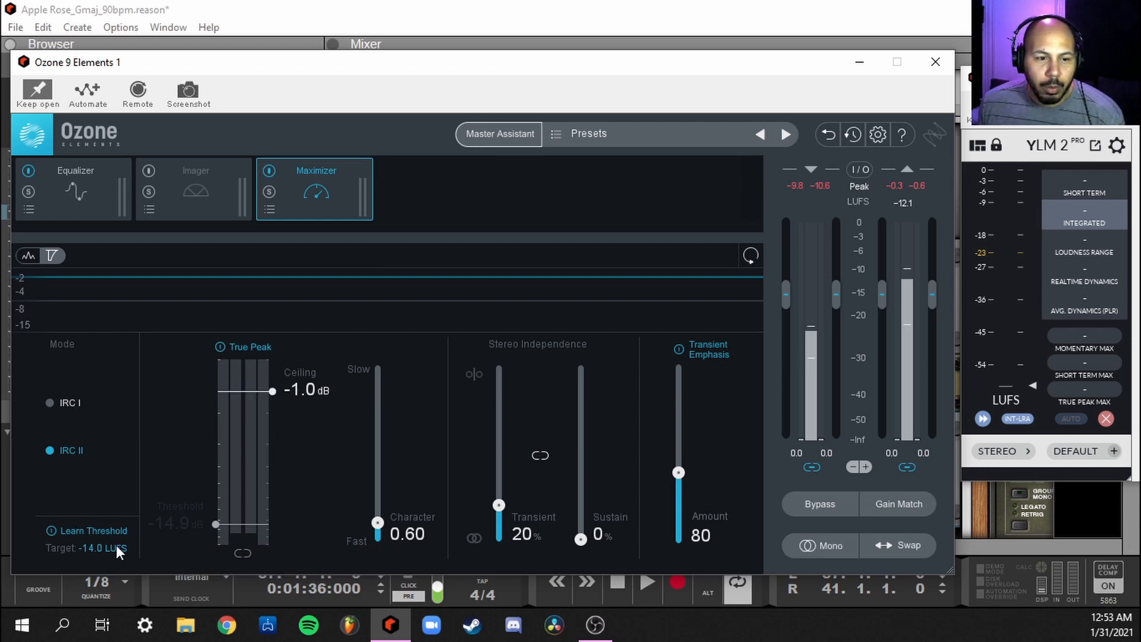
mouse_move(92, 530)
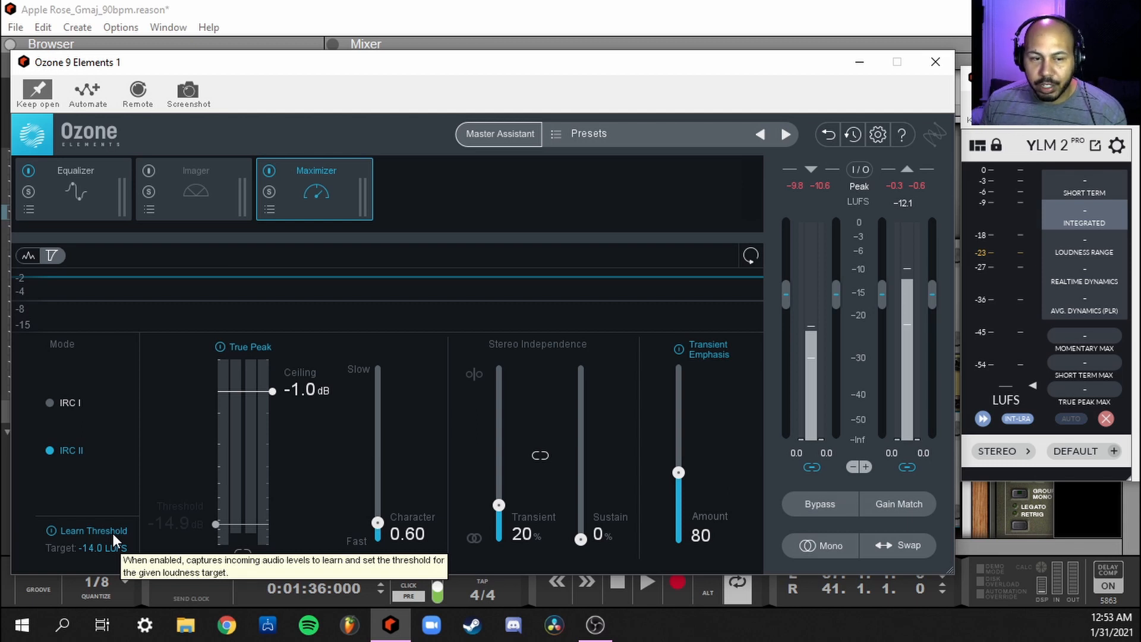
mouse_move(537, 271)
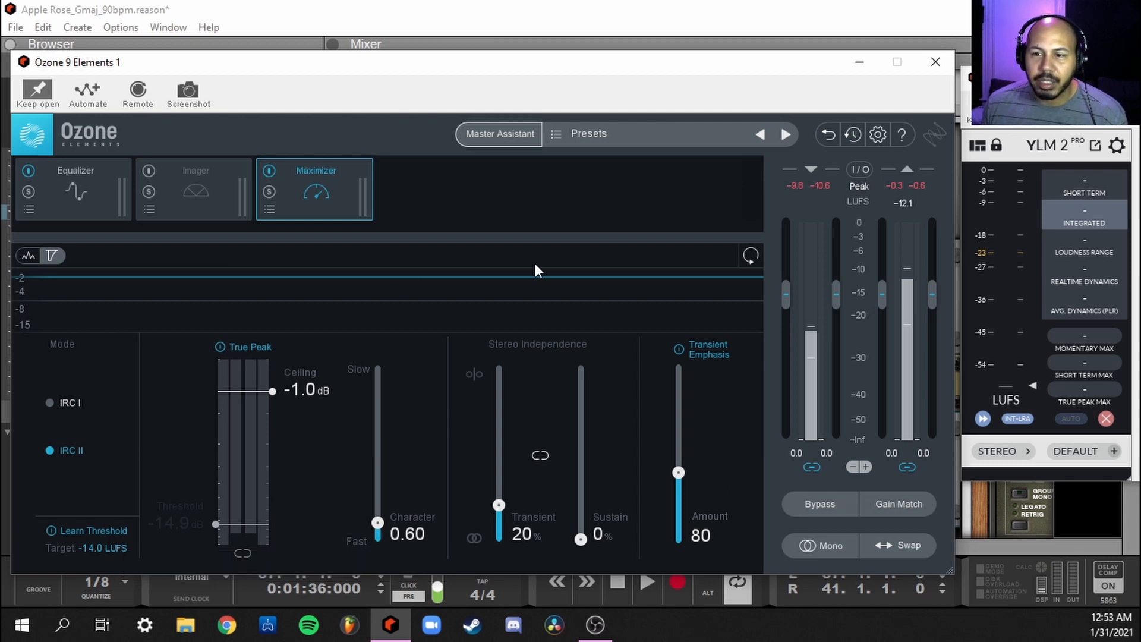
mouse_move(1013, 327)
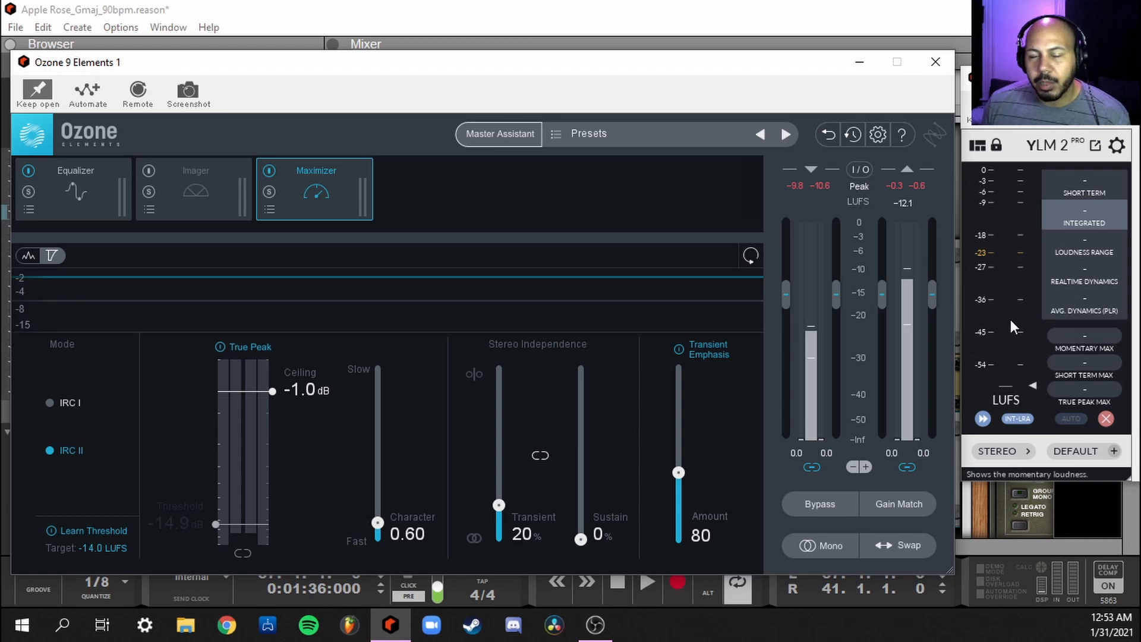
mouse_move(1070, 407)
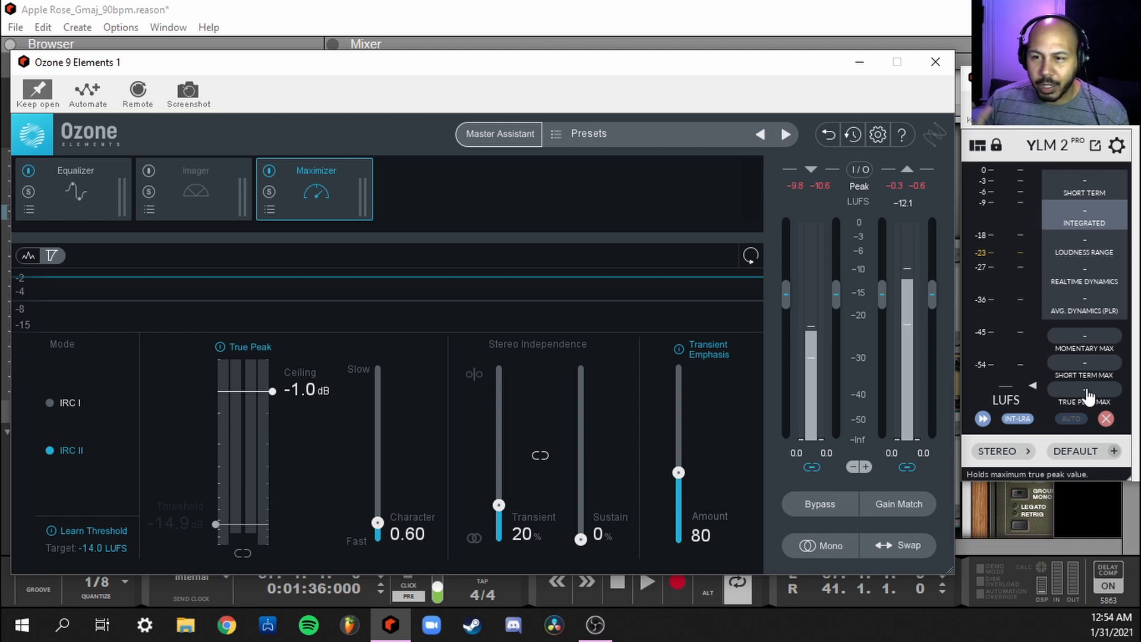
mouse_move(1062, 232)
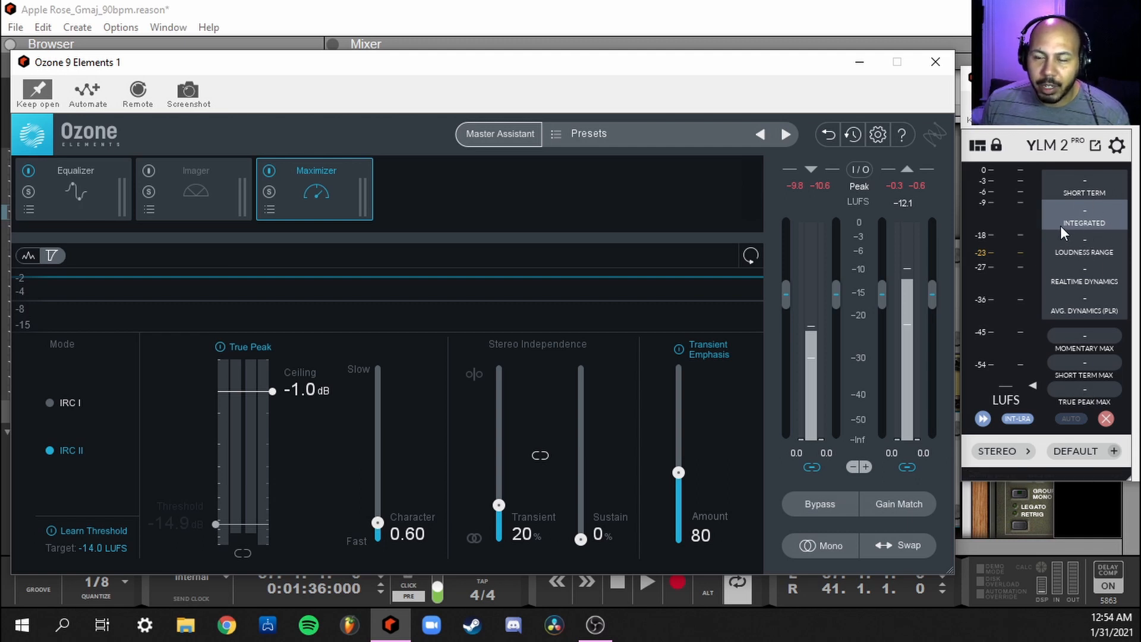
mouse_move(1084, 222)
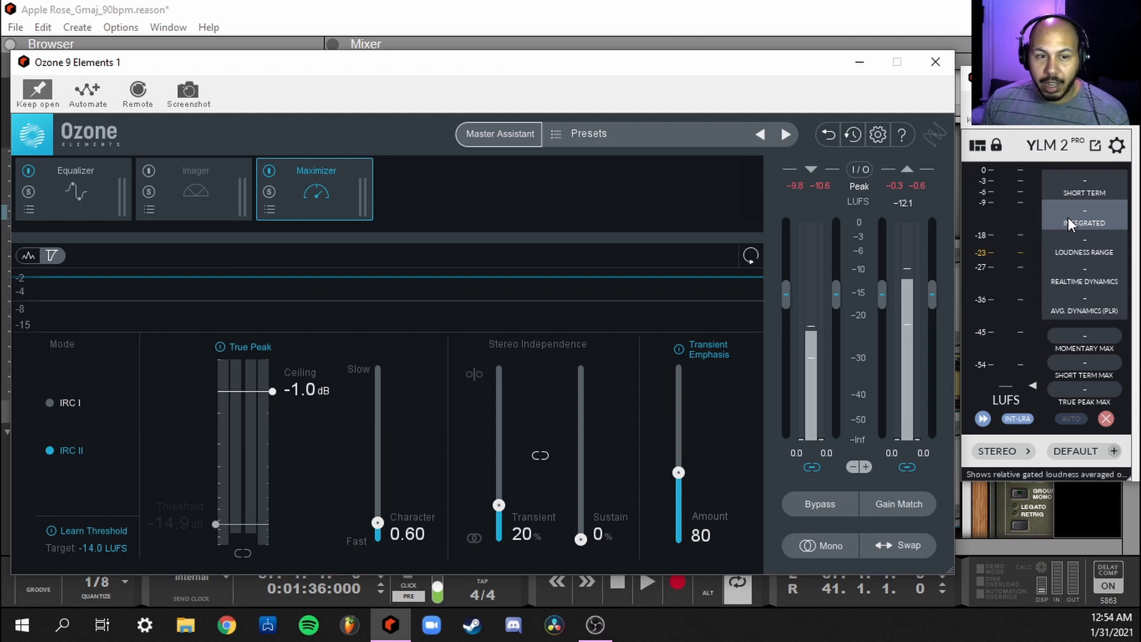
mouse_move(456, 127)
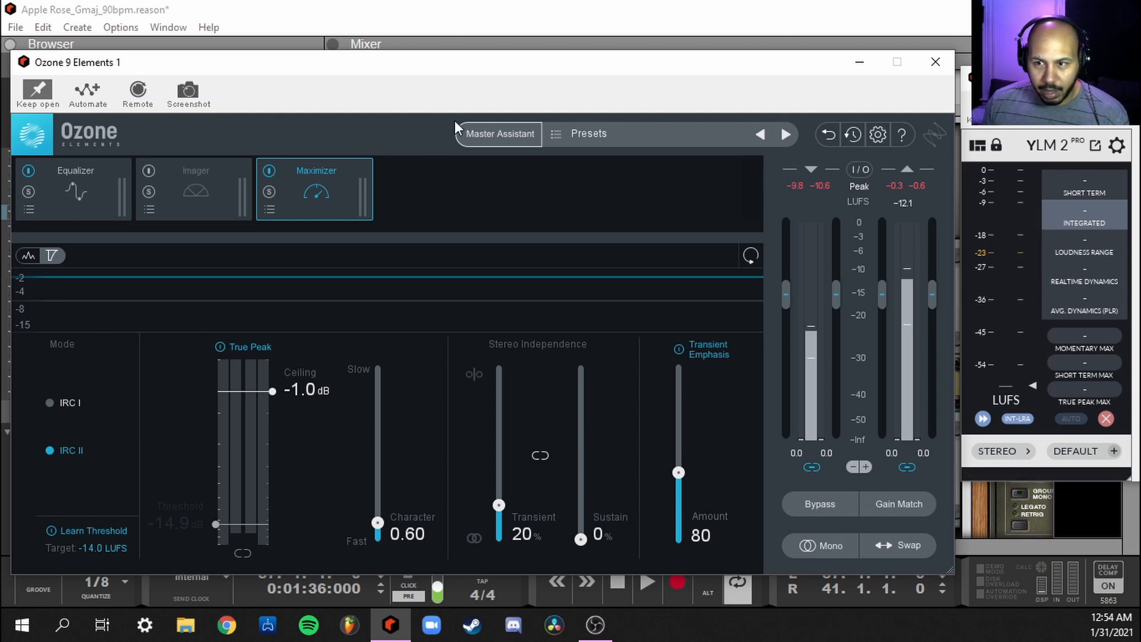
Step: Let Ozone's Maximizer learn its threshold from the playing song, landing near -11.2 dB
click(645, 585)
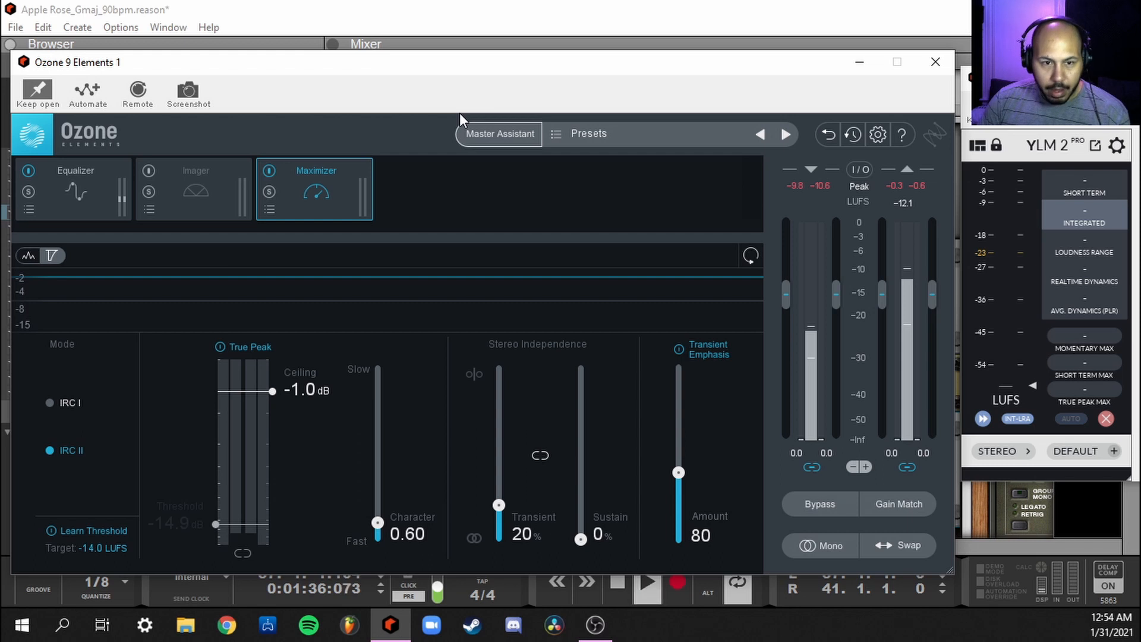
click(647, 587)
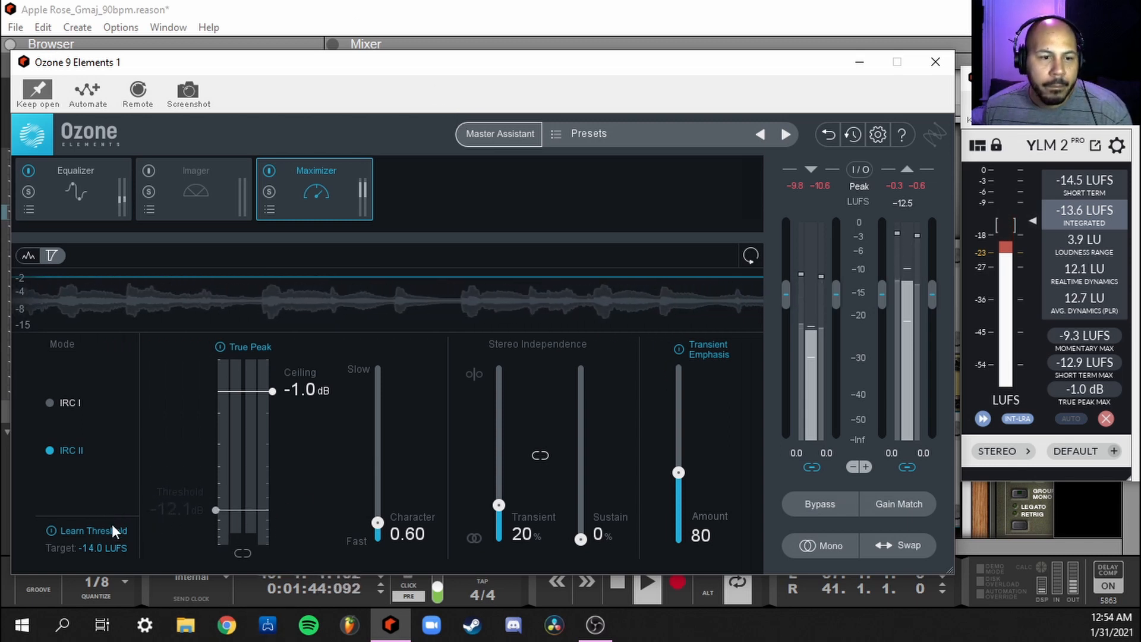
mouse_move(92, 530)
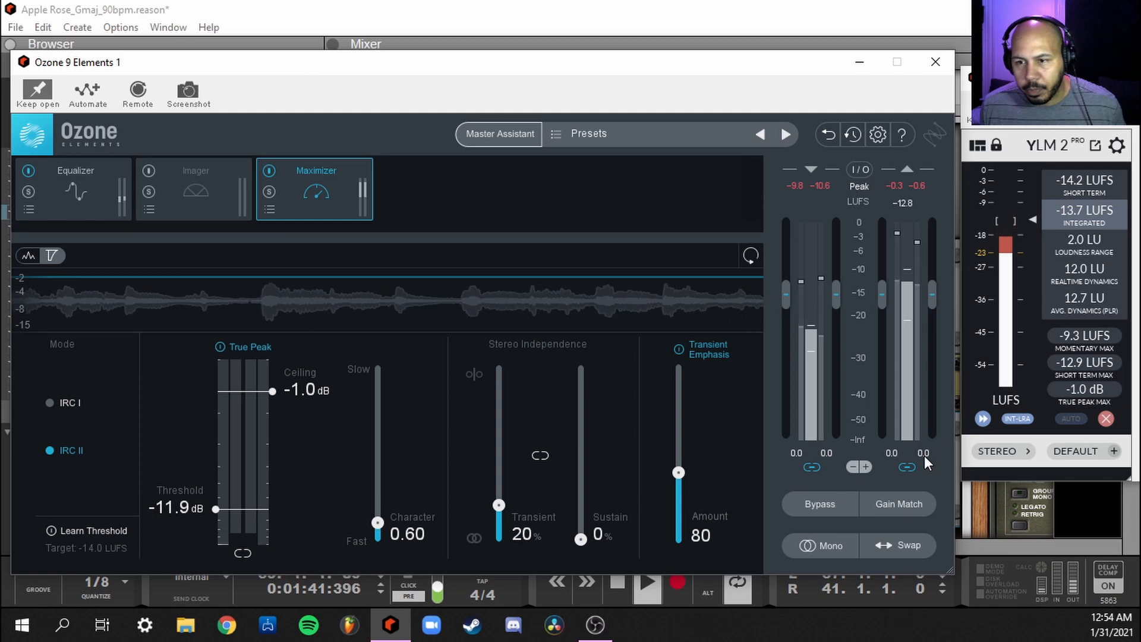
mouse_move(1084, 393)
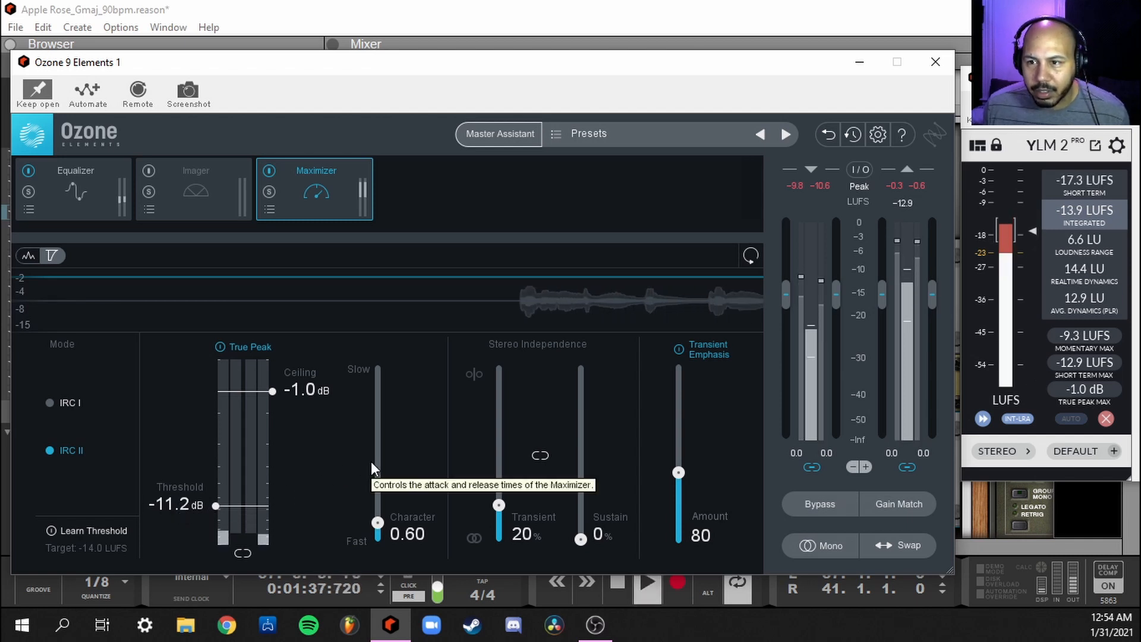
mouse_move(670, 426)
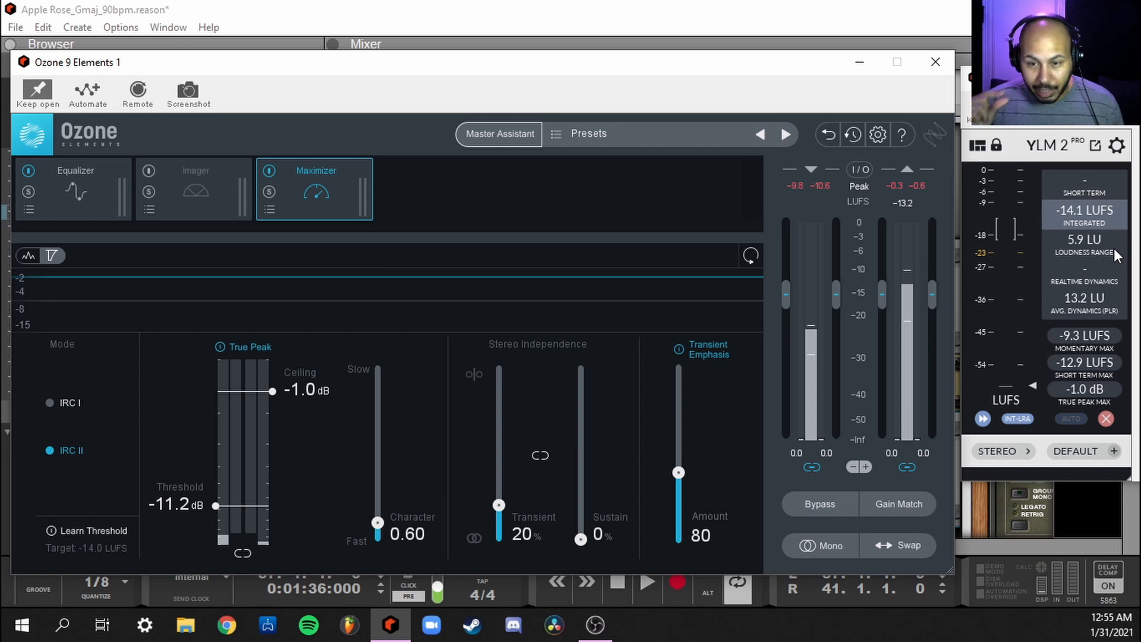
mouse_move(928, 156)
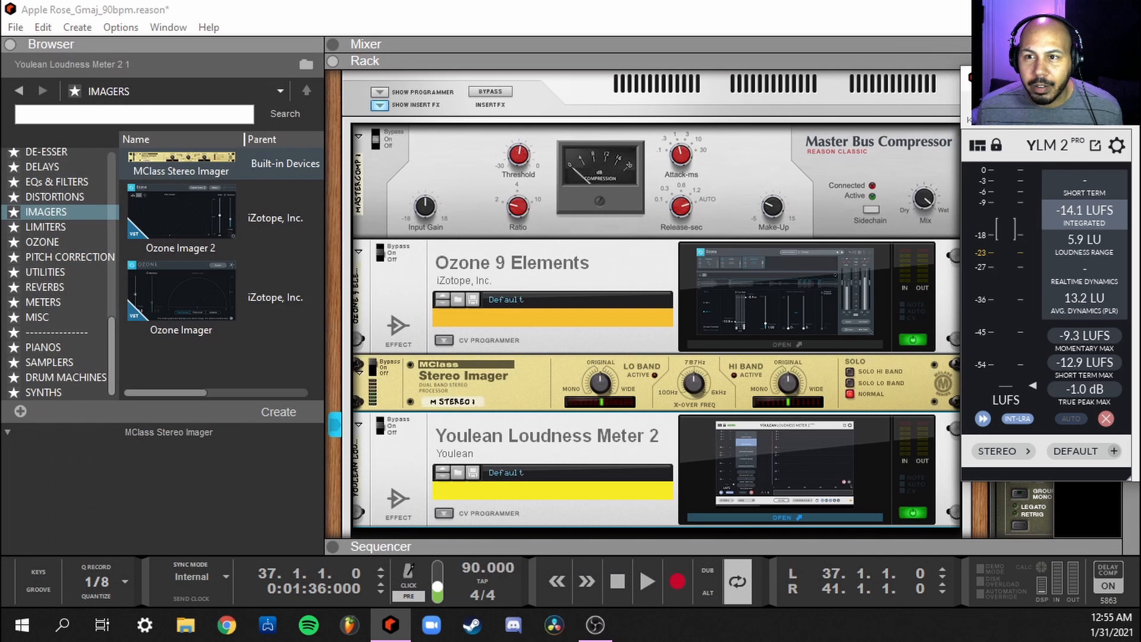
Step: Collapse the Browser panel, then bring up Ozone 9 Elements on its Imager module
scroll(down, 3)
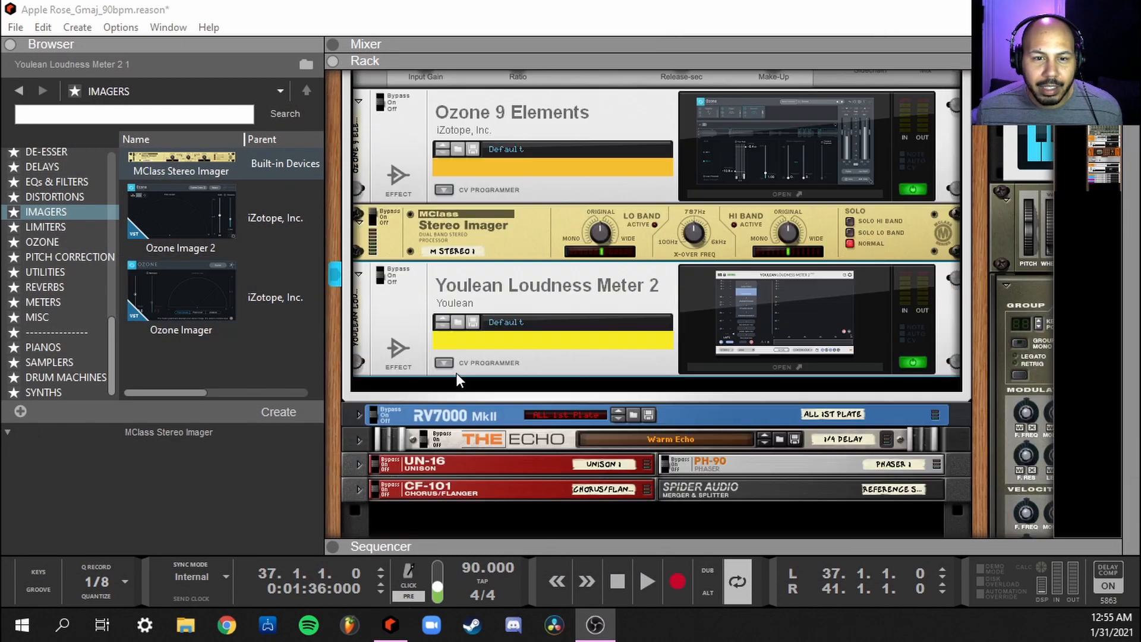
click(373, 226)
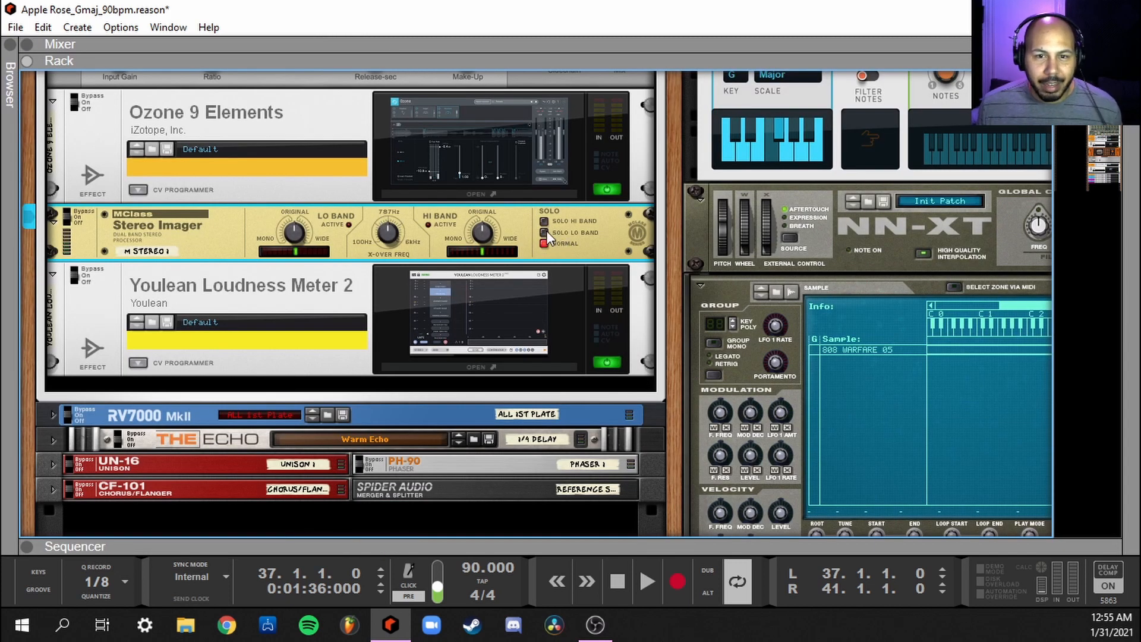
click(549, 233)
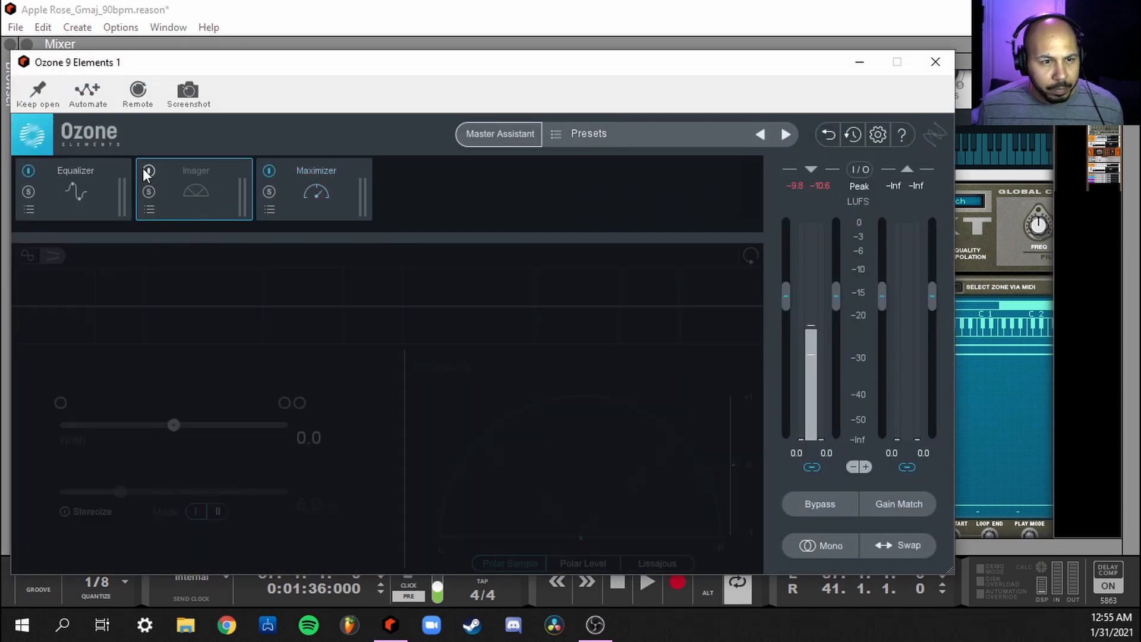
click(147, 170)
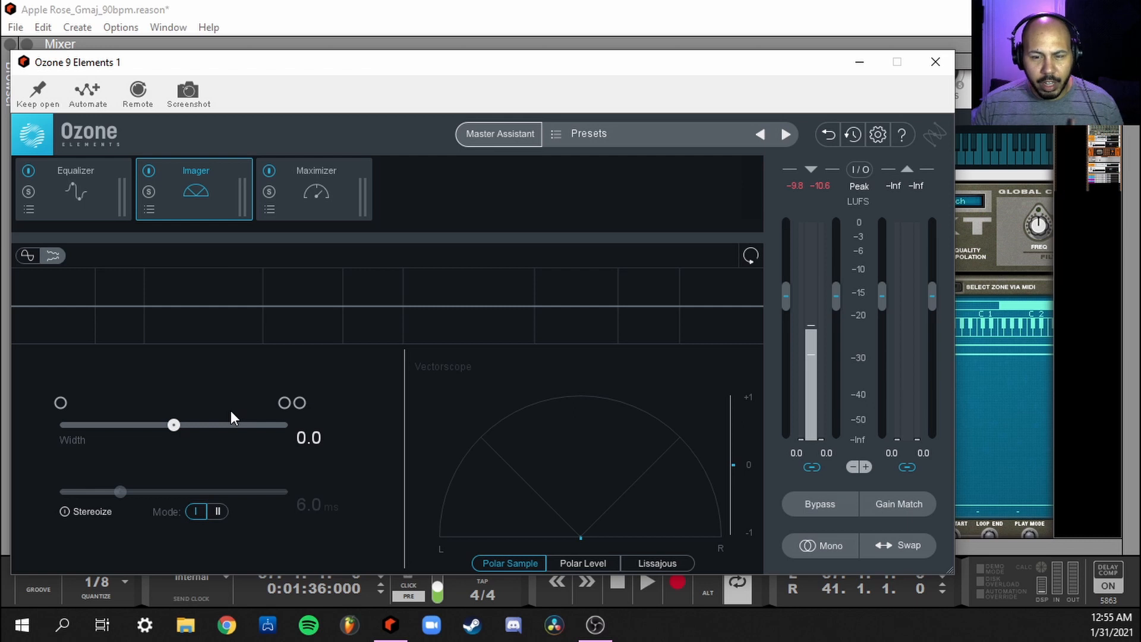
mouse_move(665, 211)
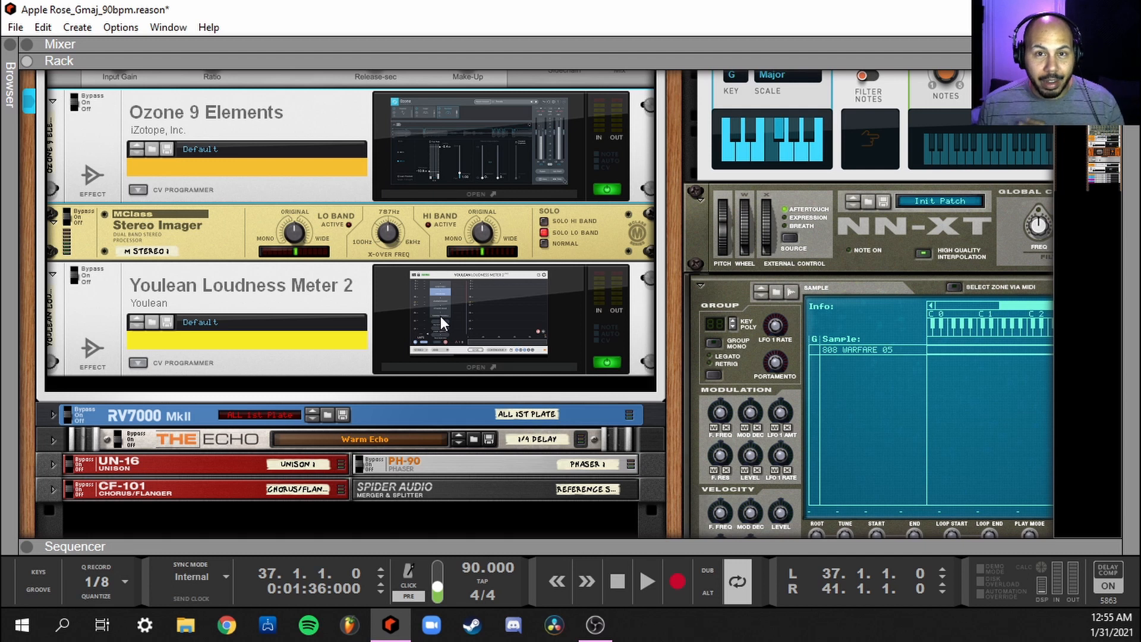
mouse_move(391, 265)
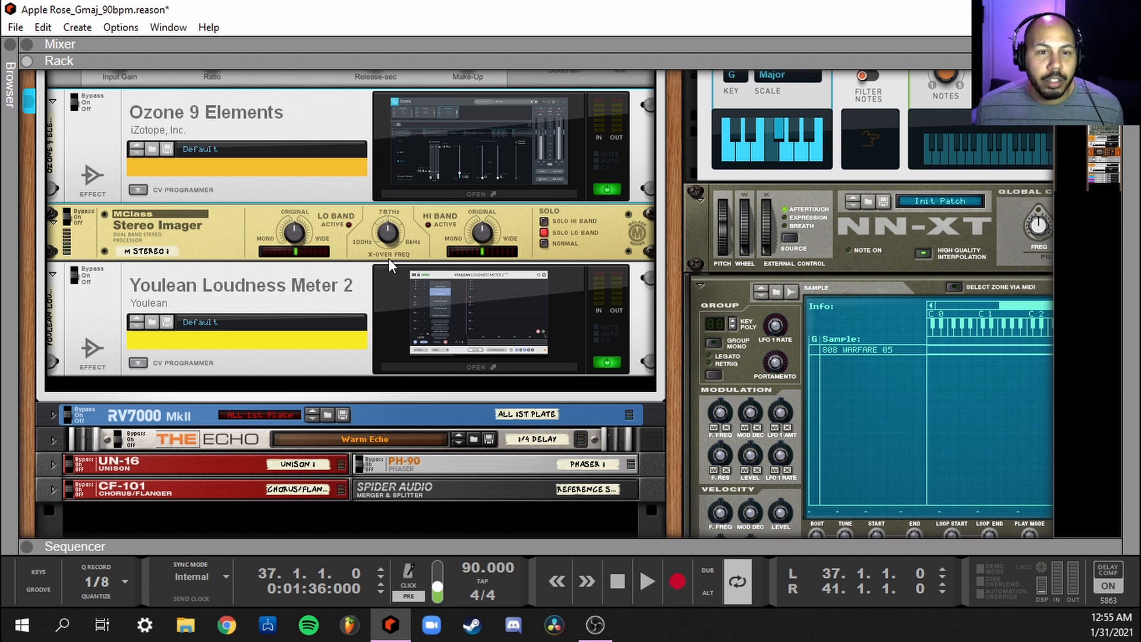
mouse_move(387, 234)
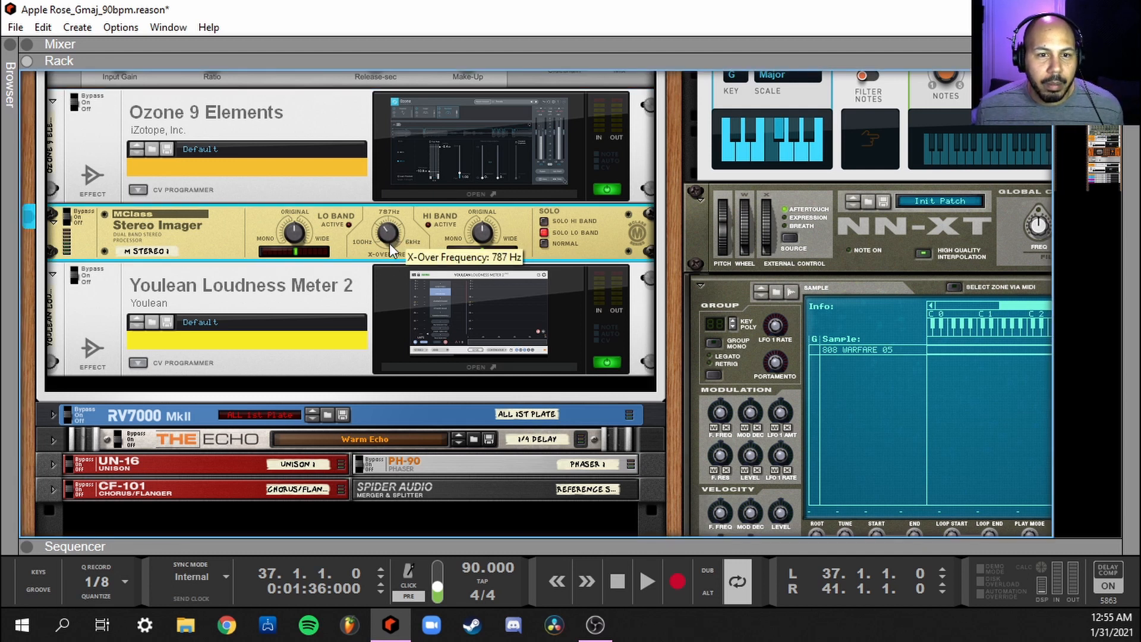
mouse_move(270, 270)
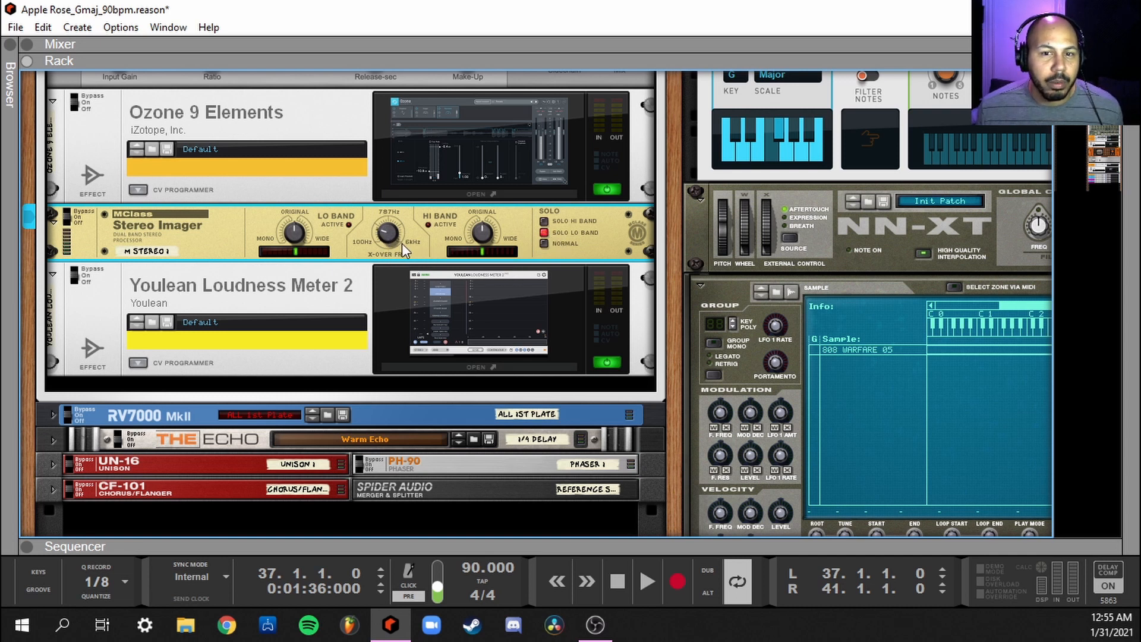
mouse_move(418, 298)
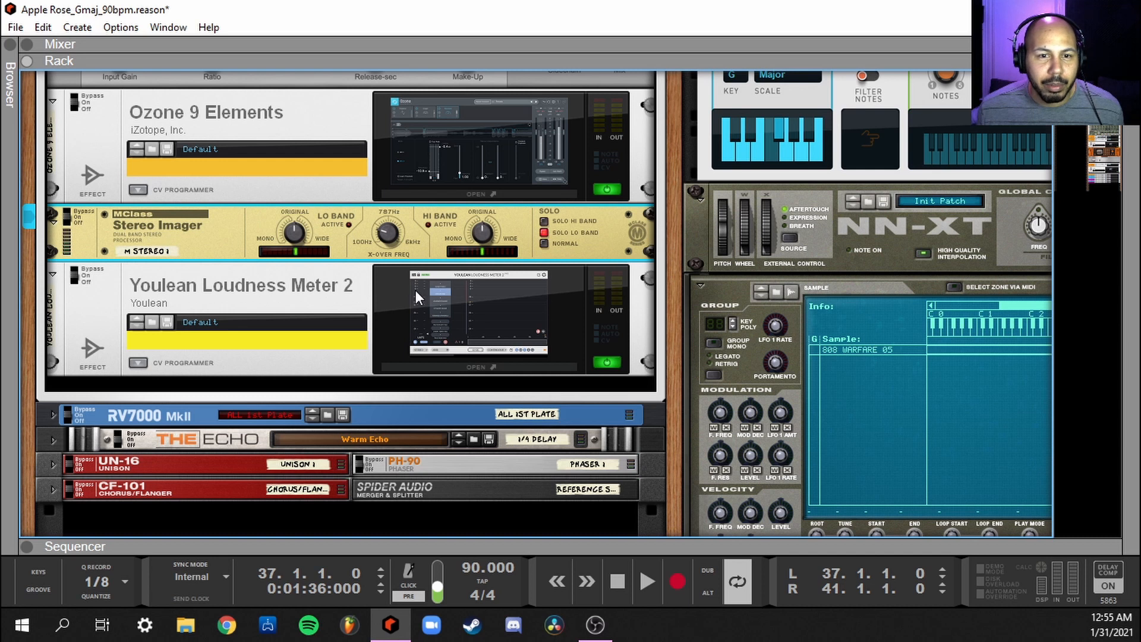
mouse_move(432, 296)
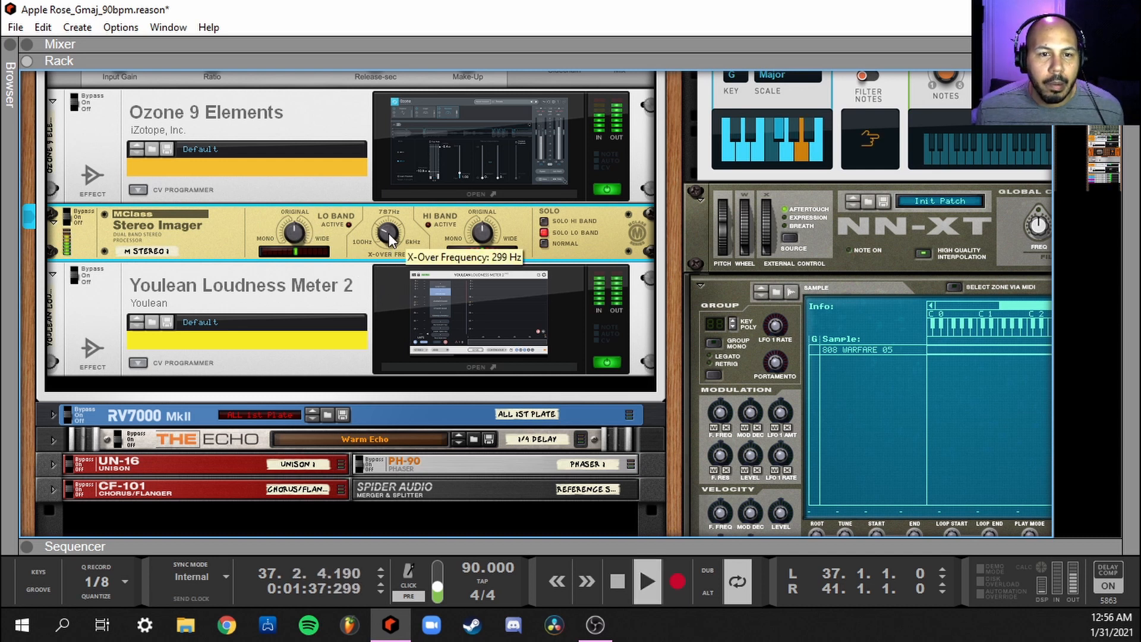
Step: Lower the MClass Stereo Imager crossover to about 239 Hz and set high-band width to 4
drag(385, 233, 397, 248)
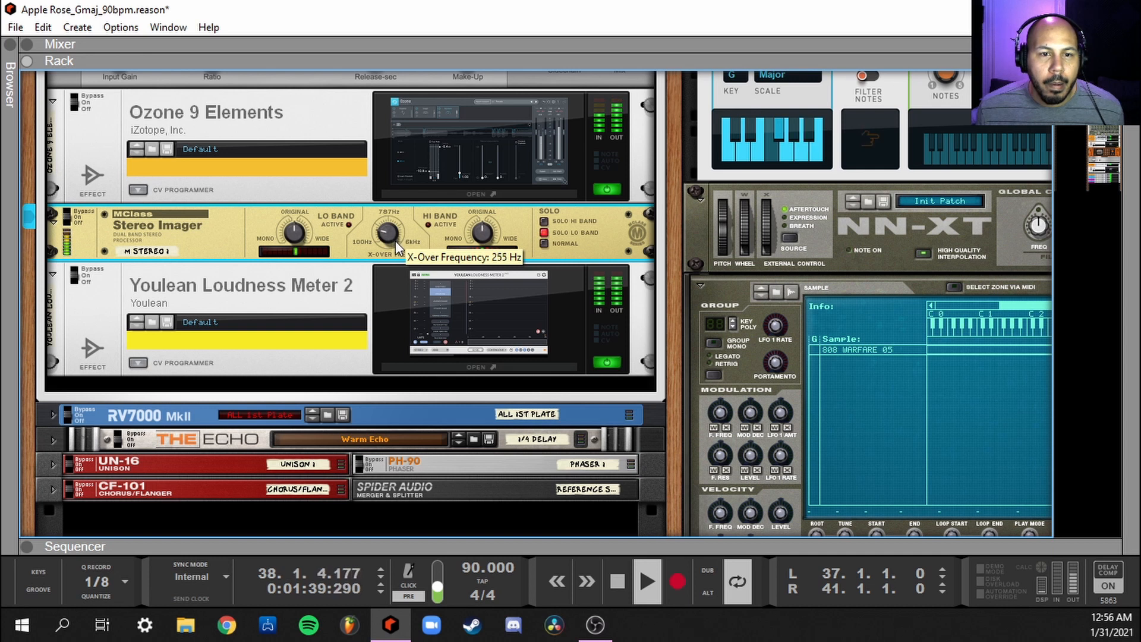
drag(387, 233, 394, 244)
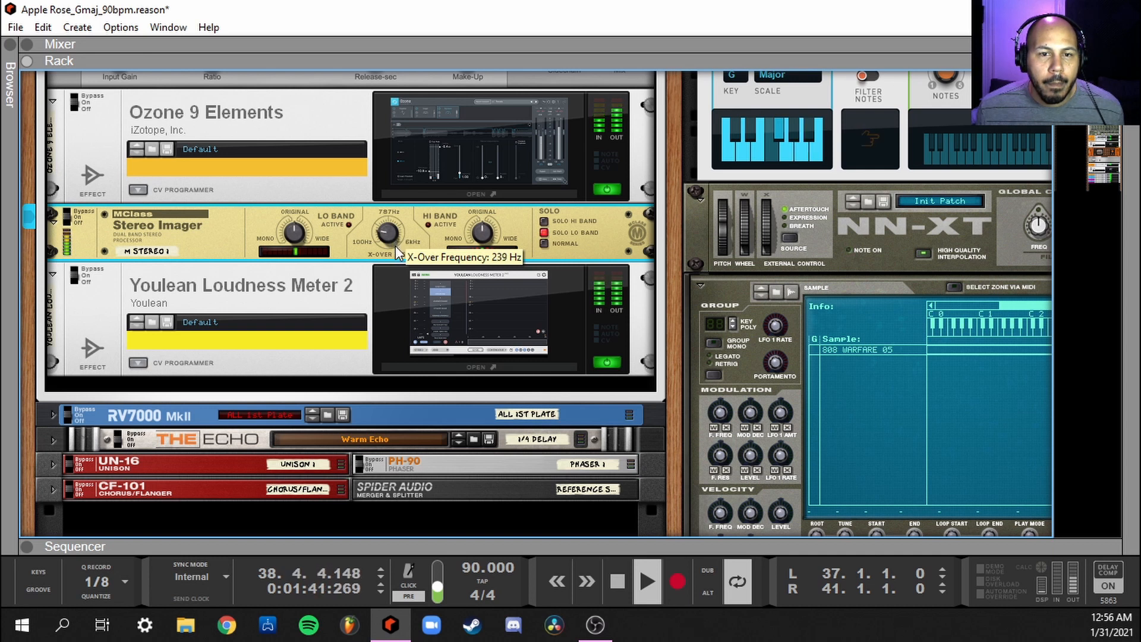
click(617, 581)
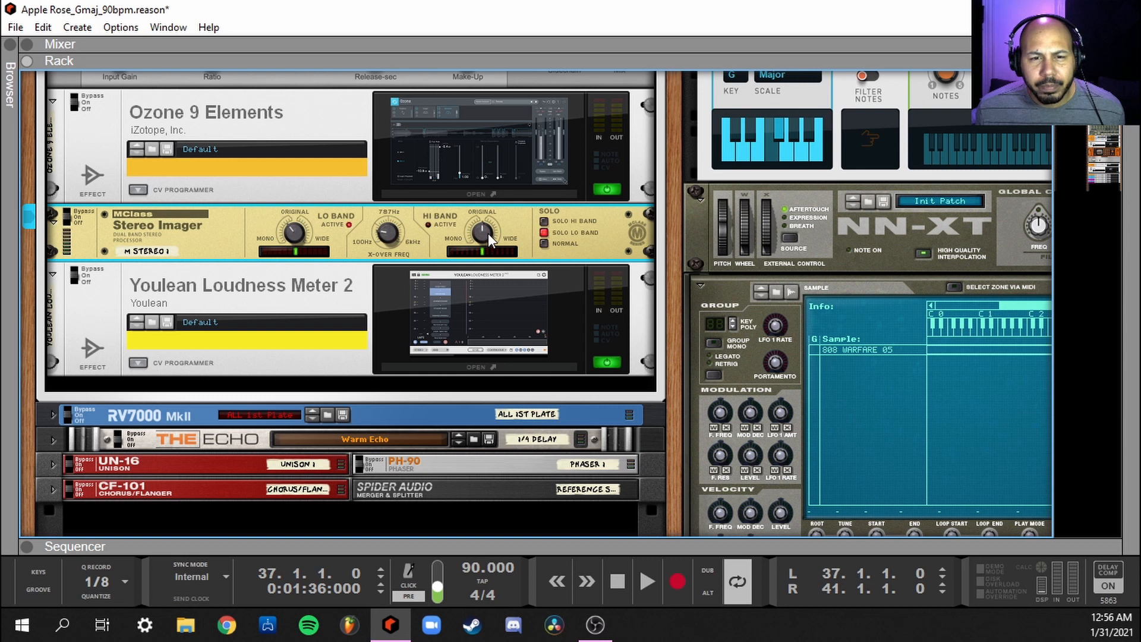
mouse_move(484, 231)
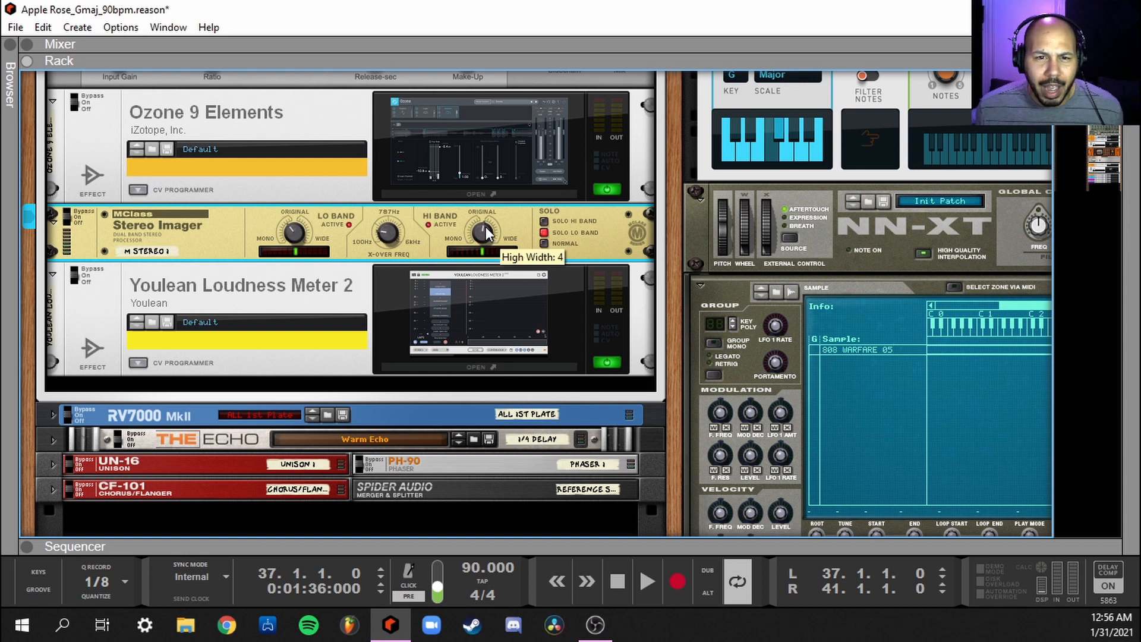
drag(484, 233, 486, 219)
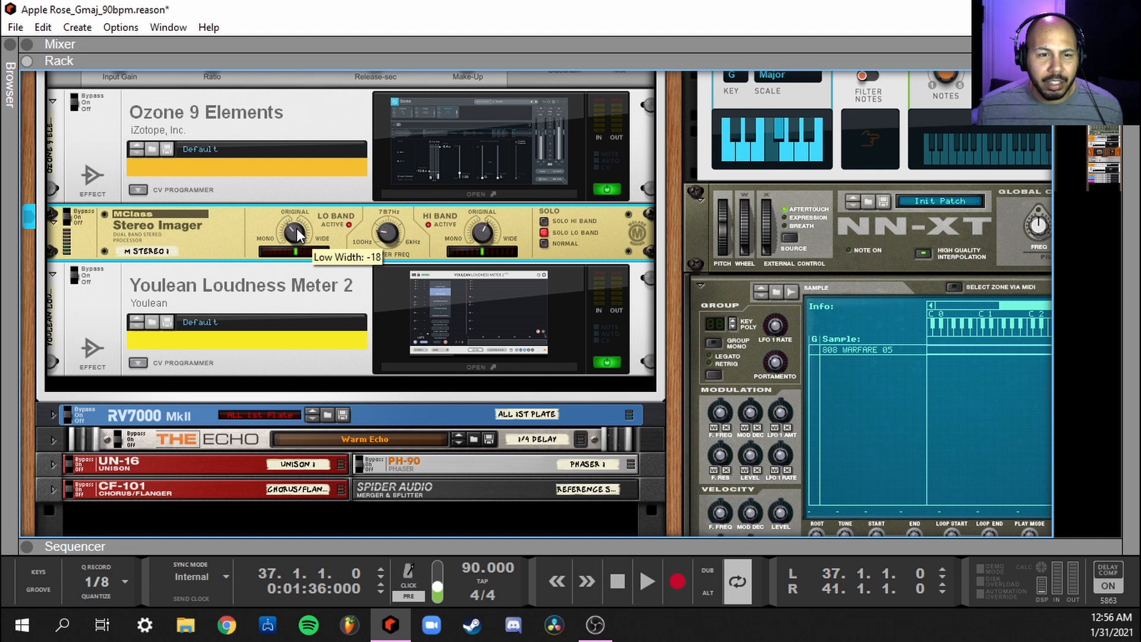
mouse_move(518, 270)
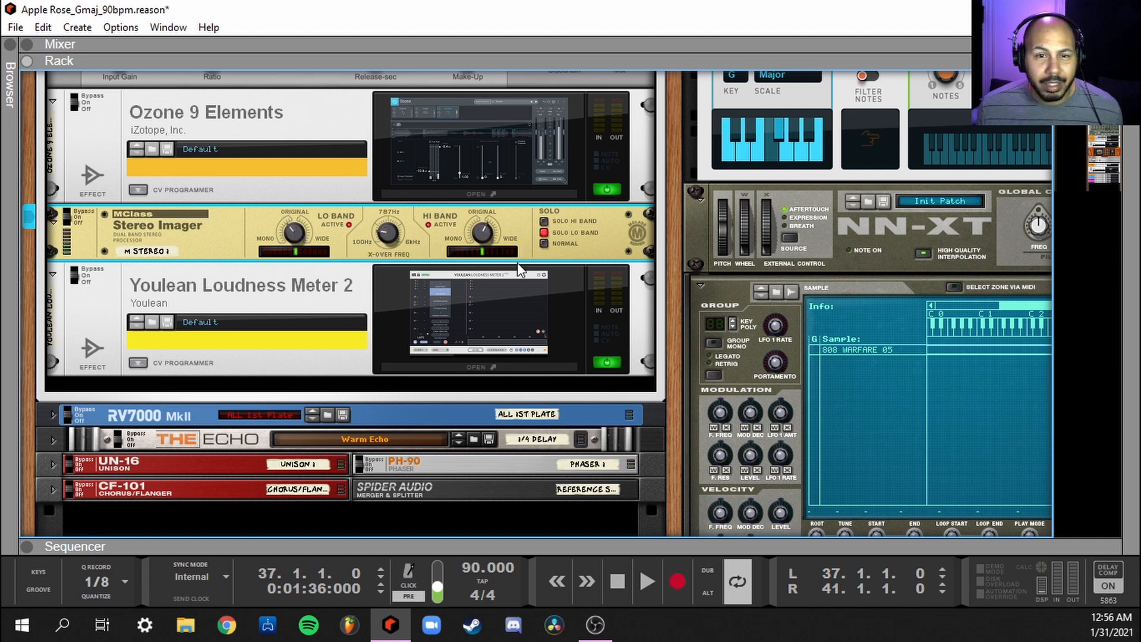
mouse_move(544, 244)
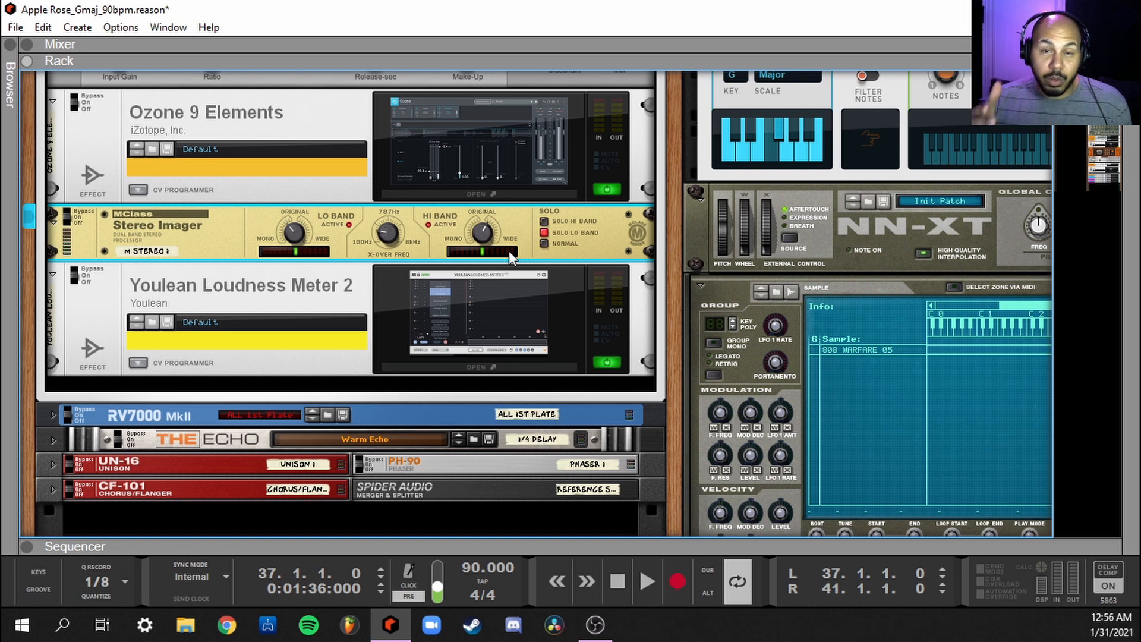
mouse_move(611, 219)
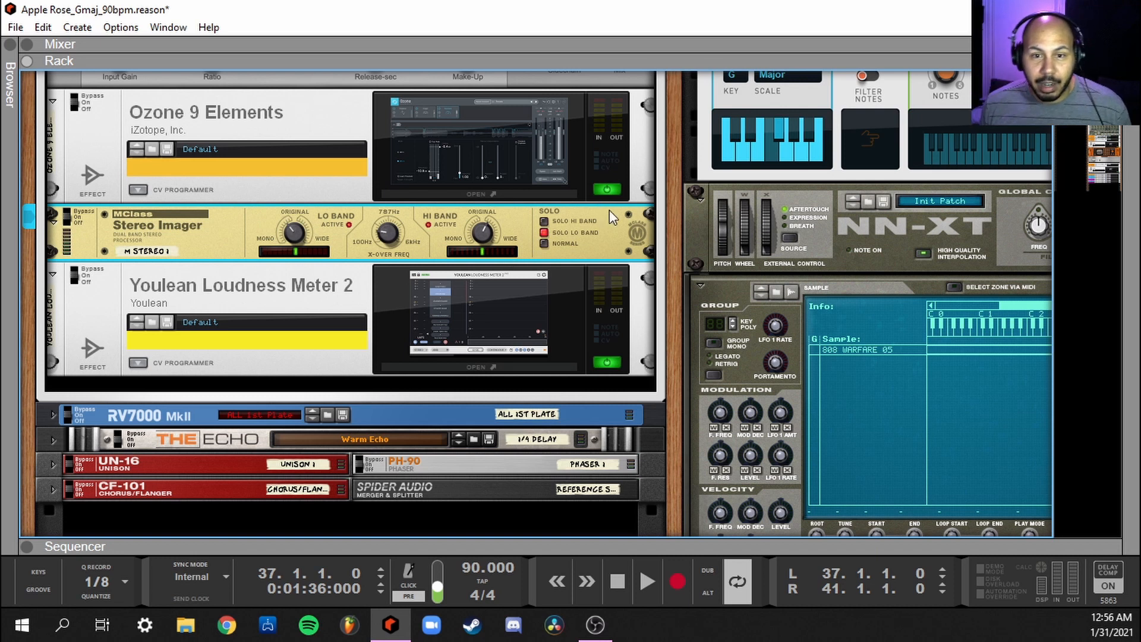
click(644, 581)
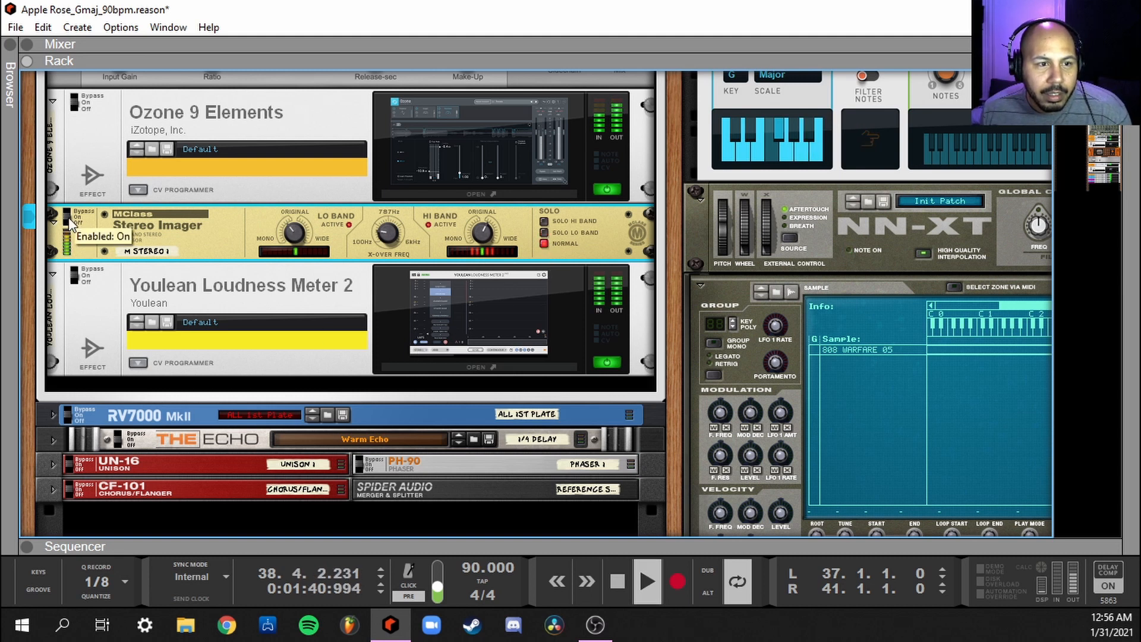
click(74, 216)
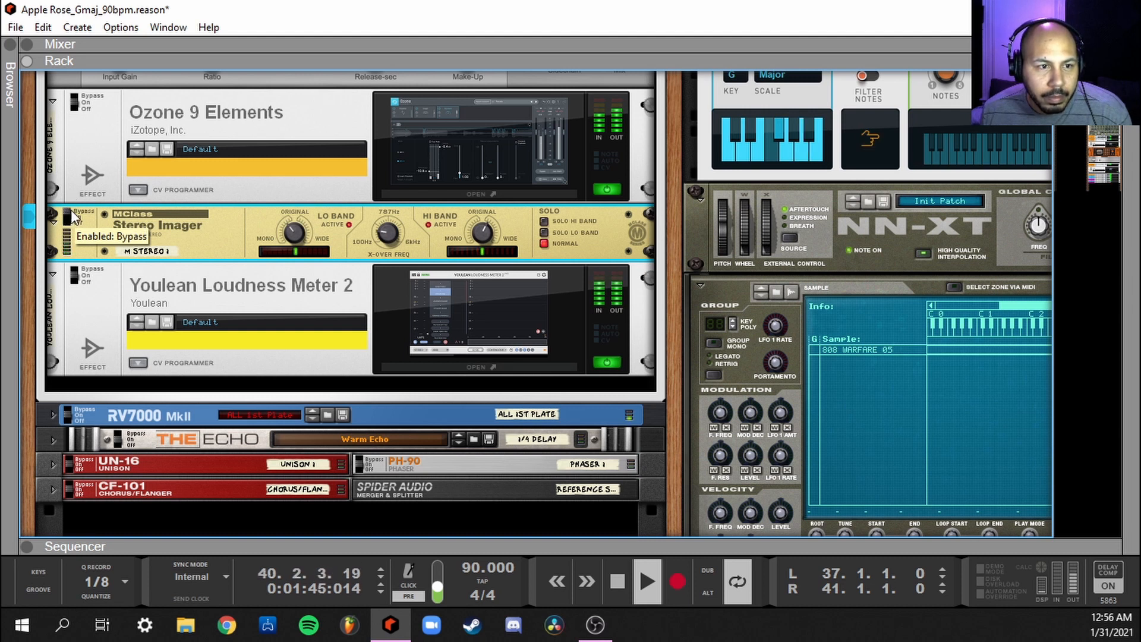
click(75, 217)
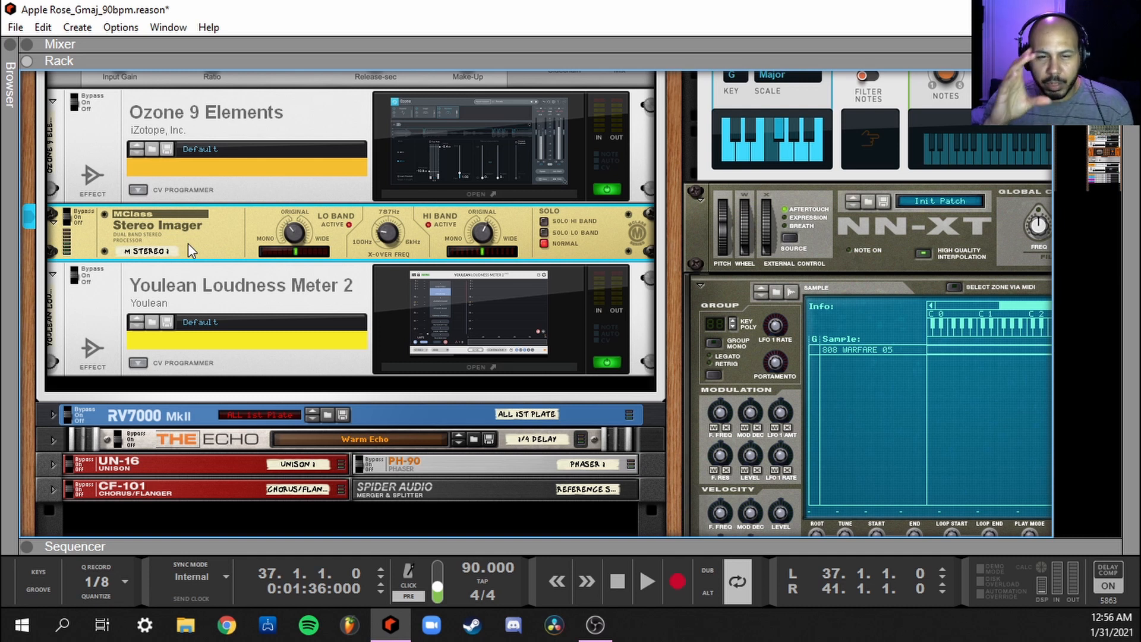
Step: Scroll the rack up to the Master Section and select it
scroll(up, 3)
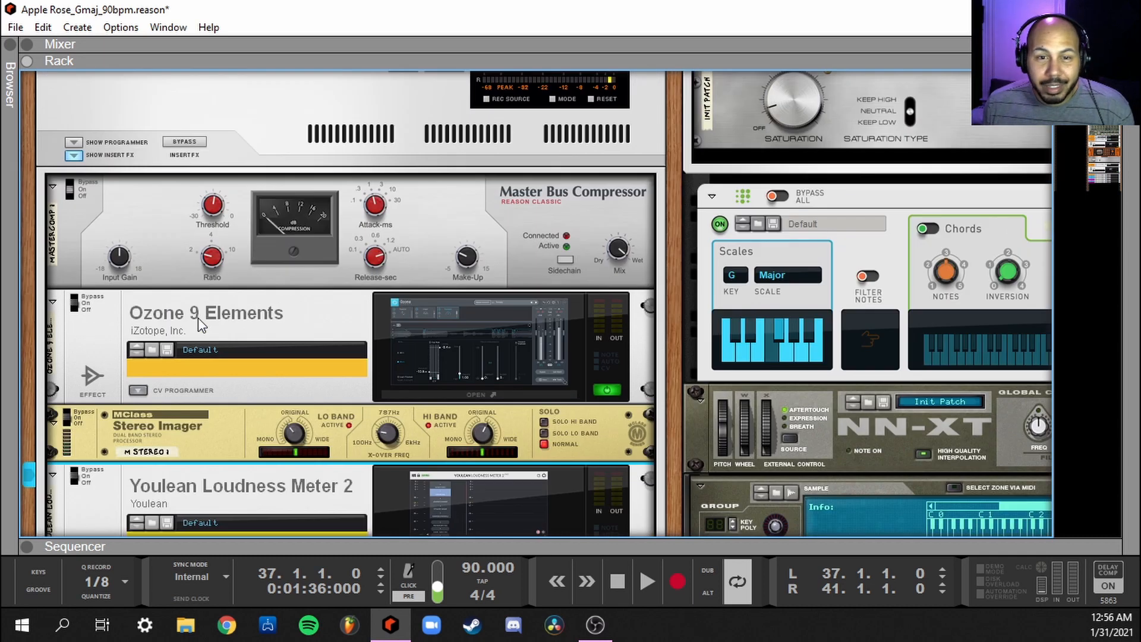
scroll(up, 3)
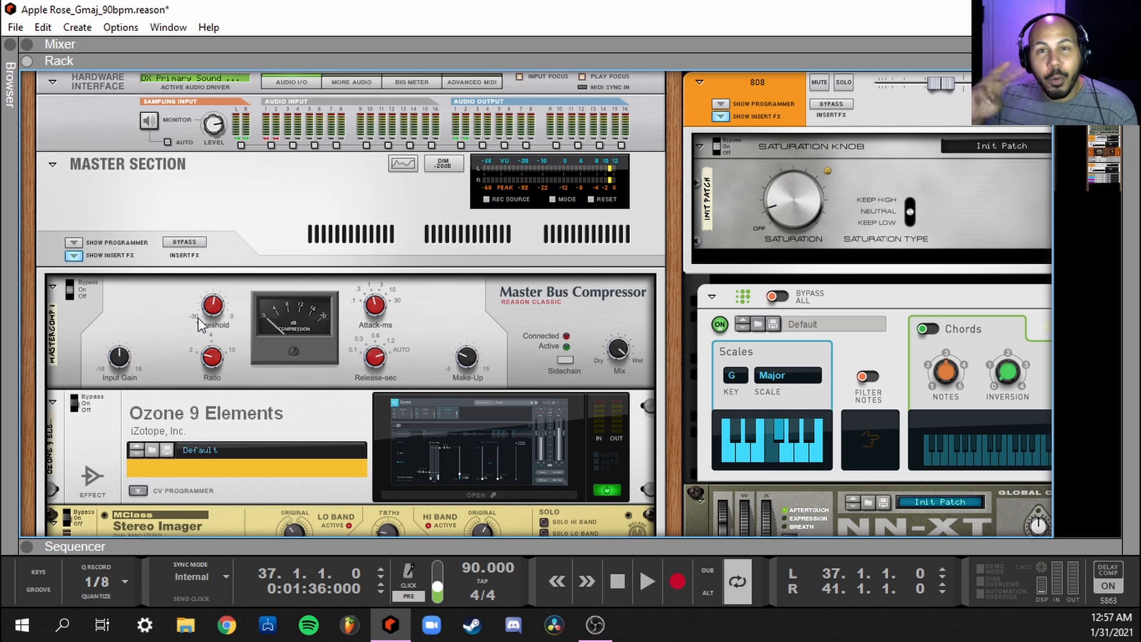
mouse_move(333, 213)
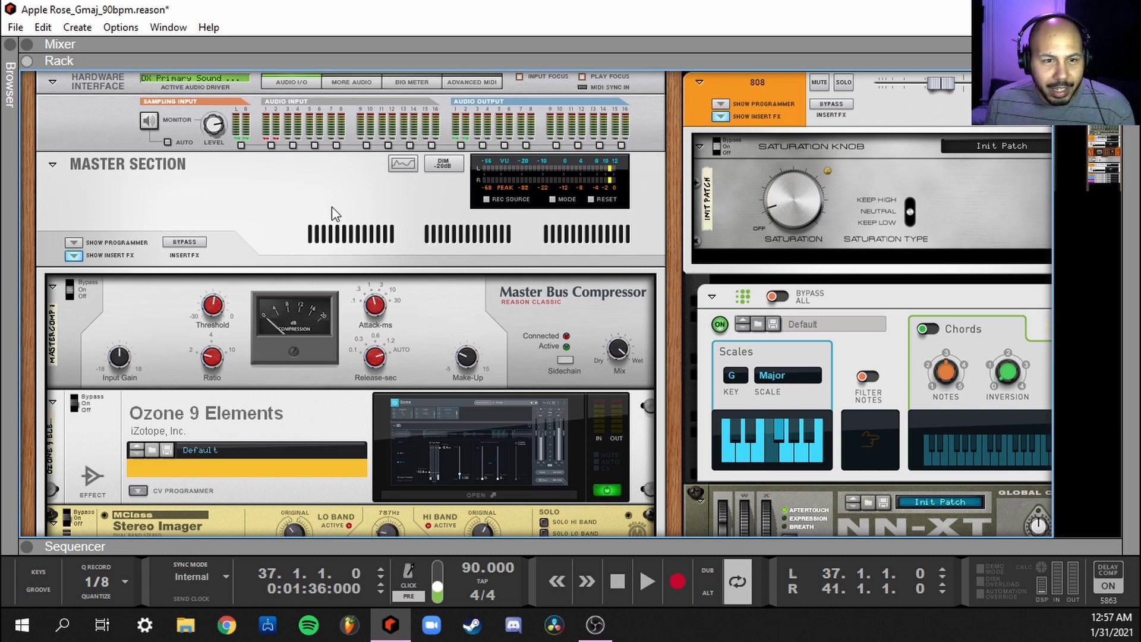
click(332, 211)
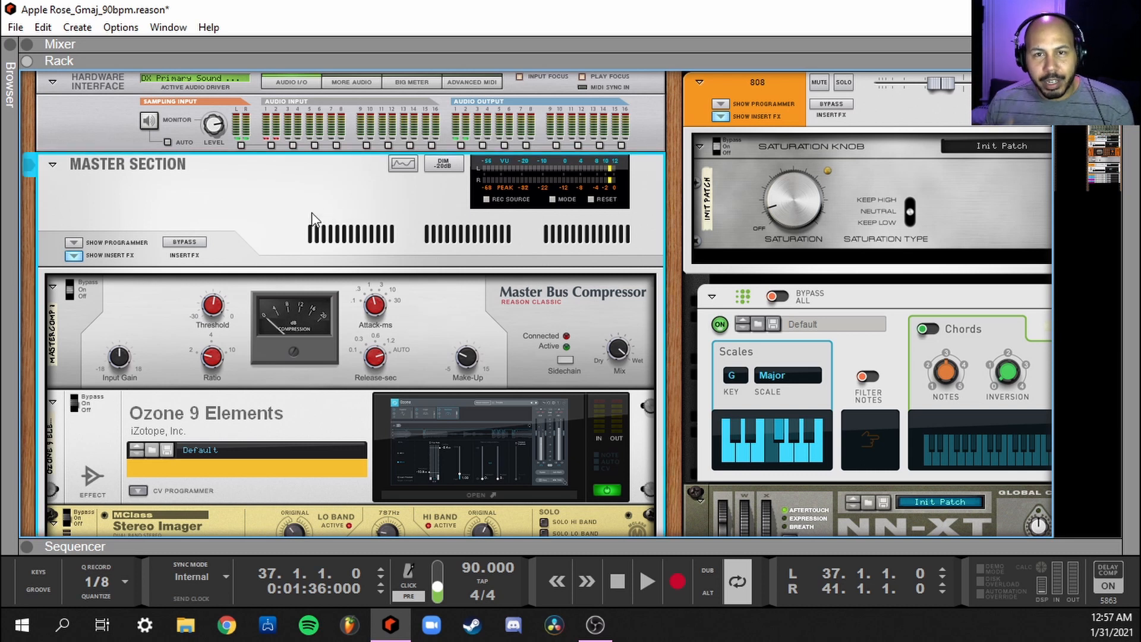